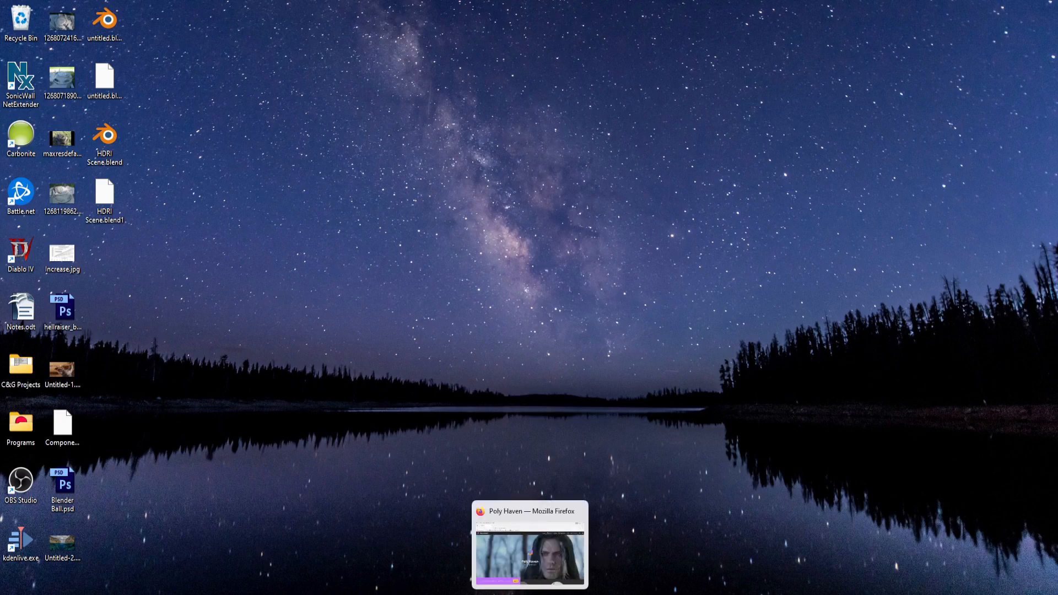
# Restore the Firefox window and scroll Poly Haven down to the HDRIs, Textures and Models sections
pyautogui.click(529, 543)
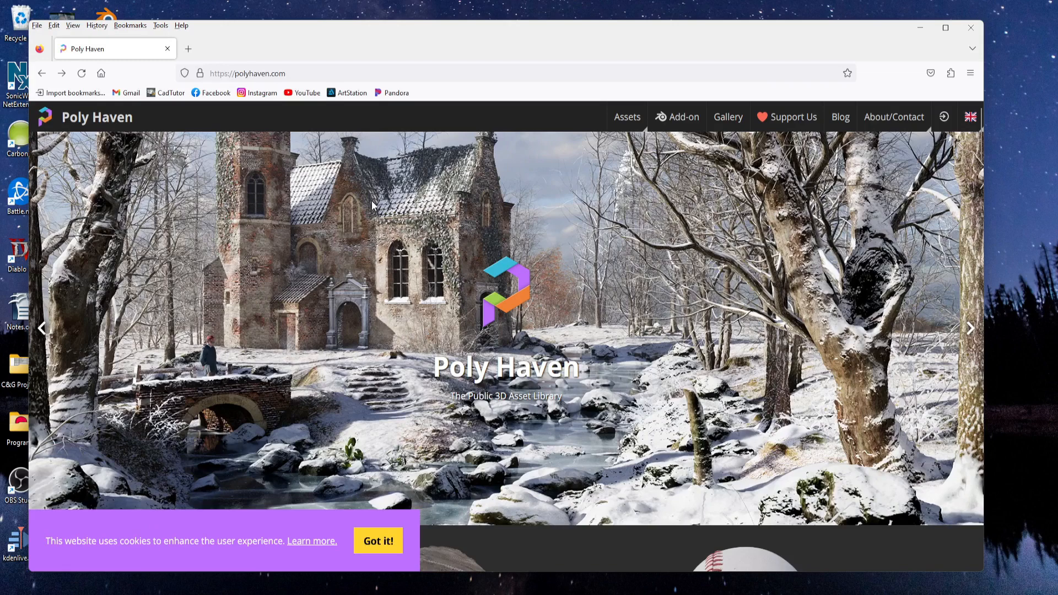
pyautogui.moveTo(336, 209)
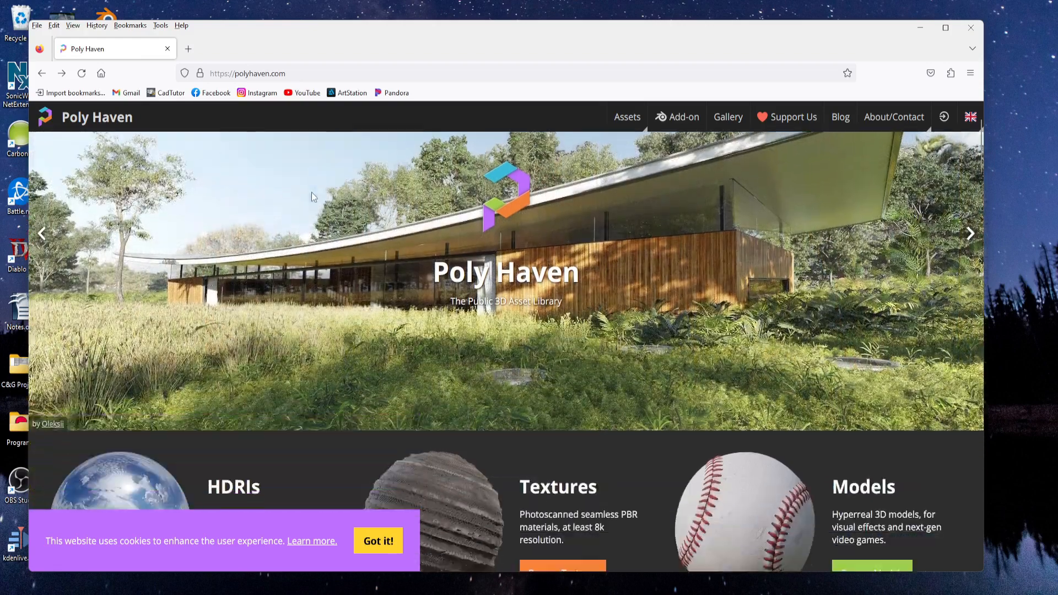
pyautogui.scroll(-3)
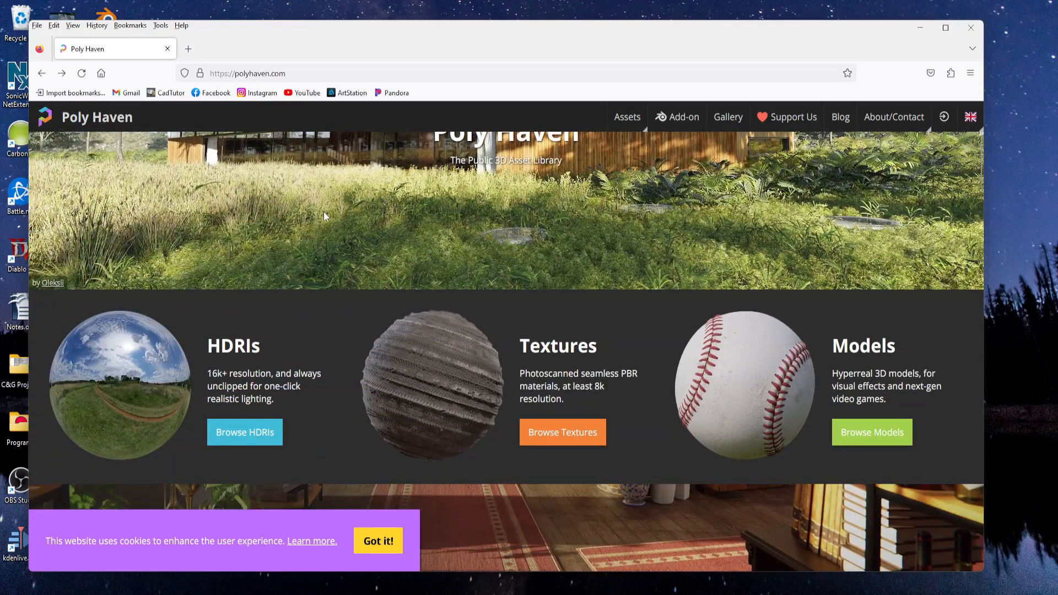
pyautogui.moveTo(219, 312)
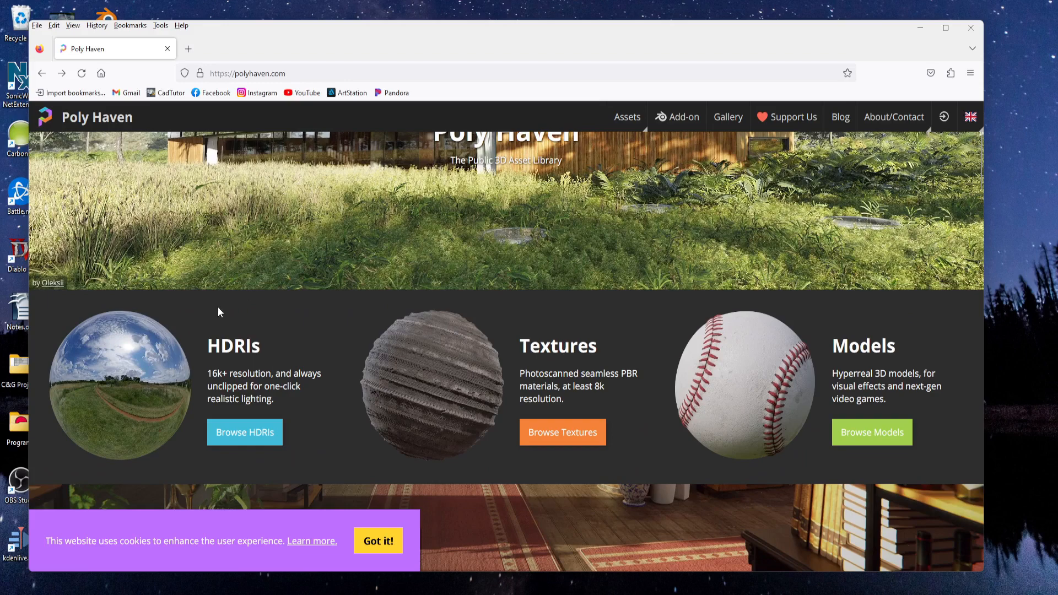
# Browse HDRIs, open the Rural Asphalt Road page, and keep 4K HDR for download
pyautogui.click(244, 432)
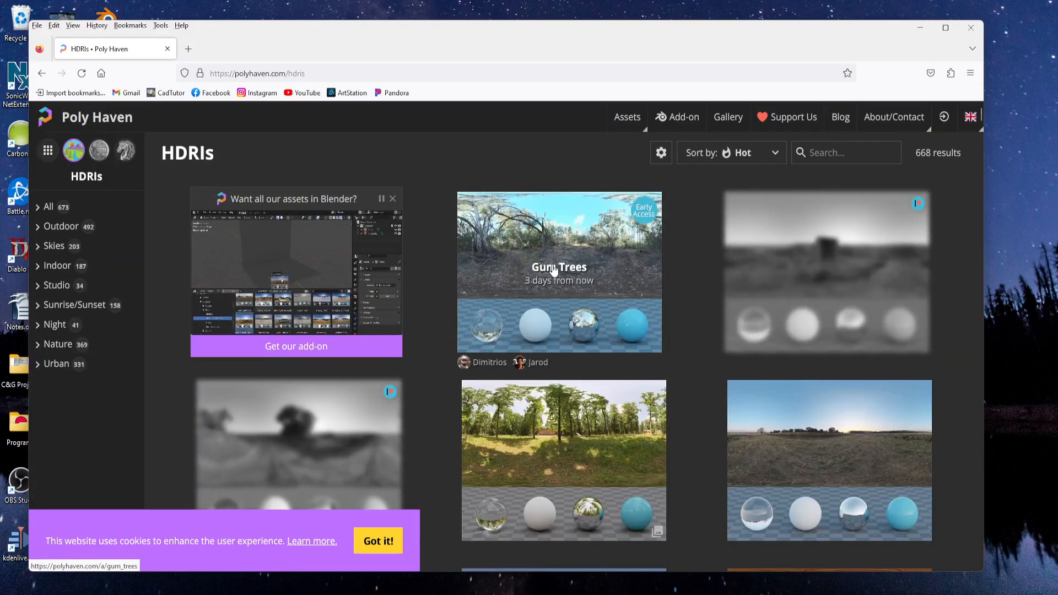
pyautogui.click(828, 461)
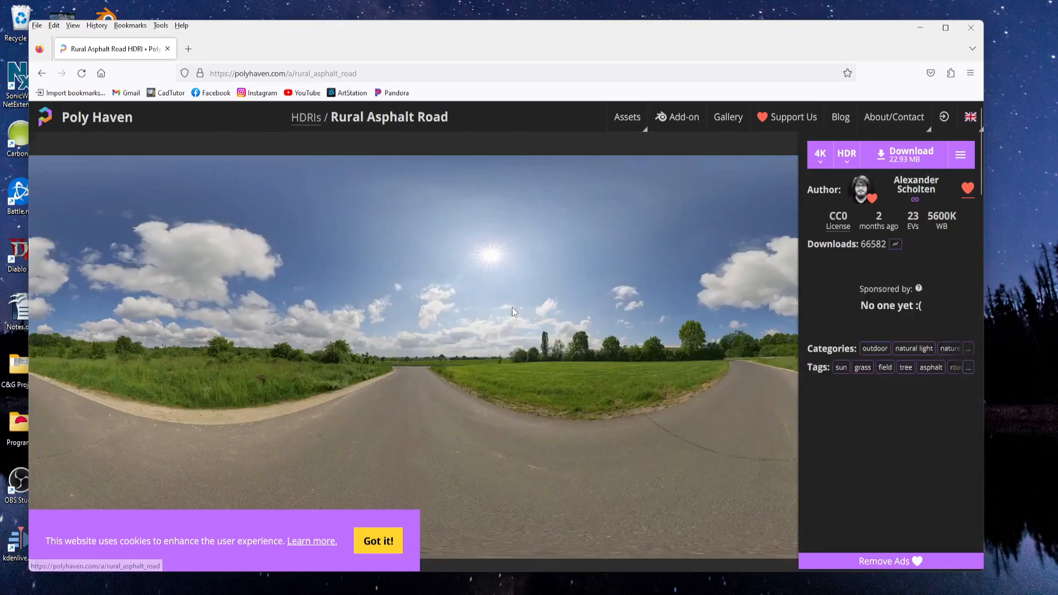
pyautogui.moveTo(911, 155)
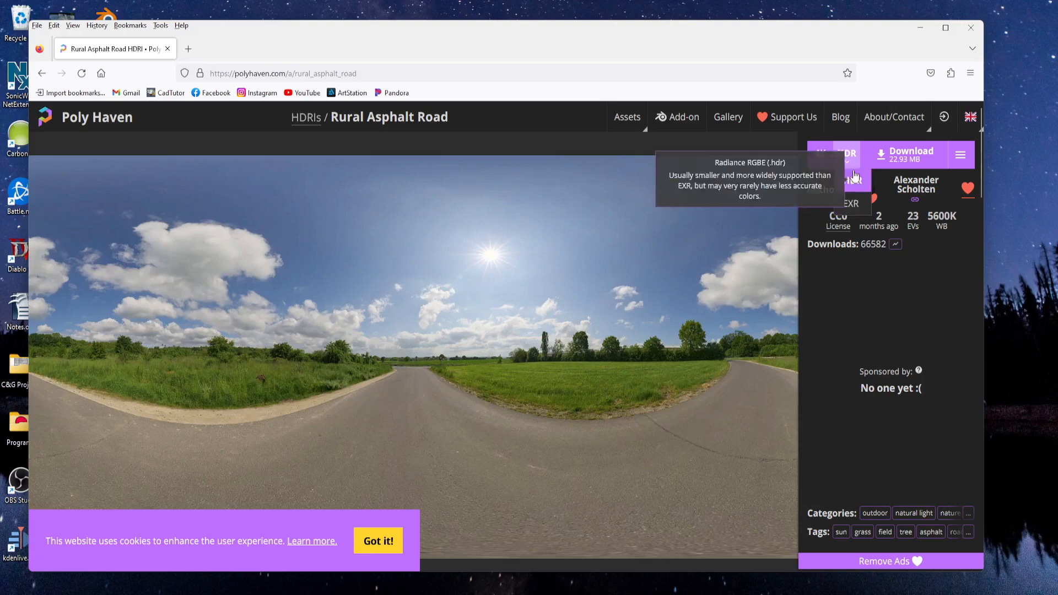
pyautogui.click(820, 154)
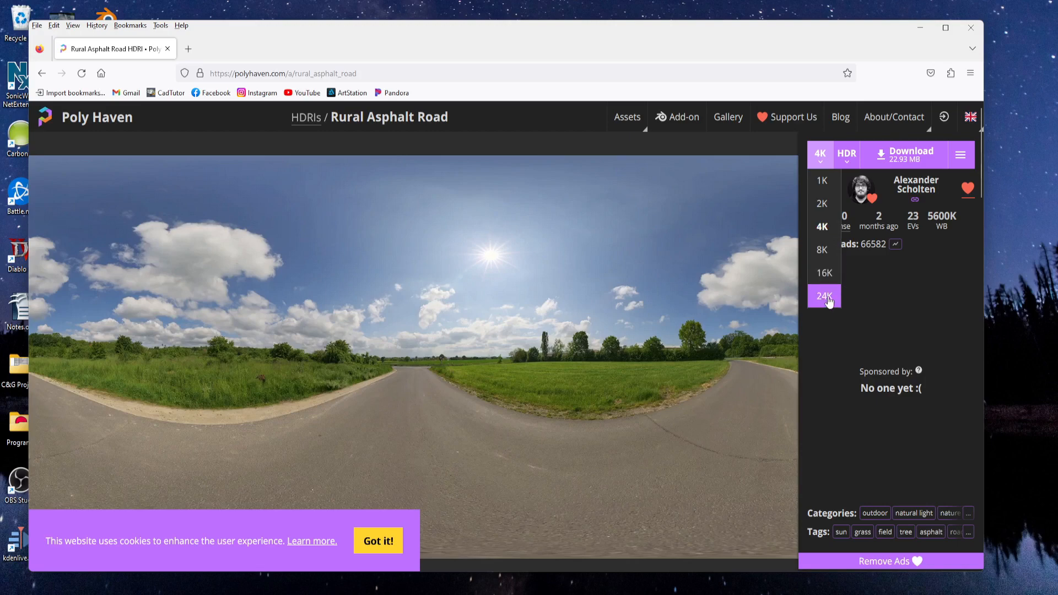
pyautogui.click(820, 154)
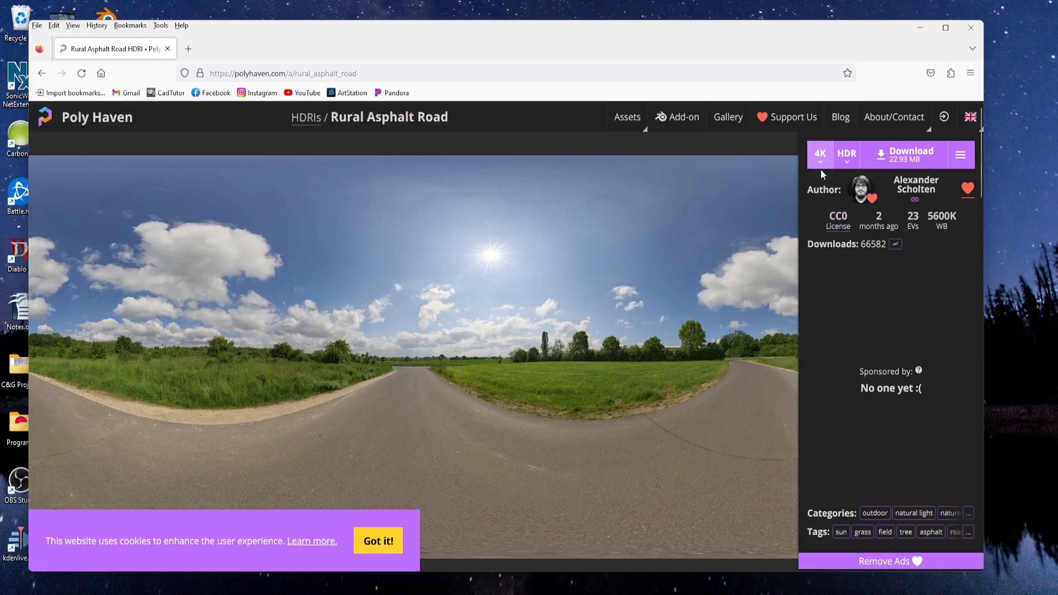
pyautogui.moveTo(838, 226)
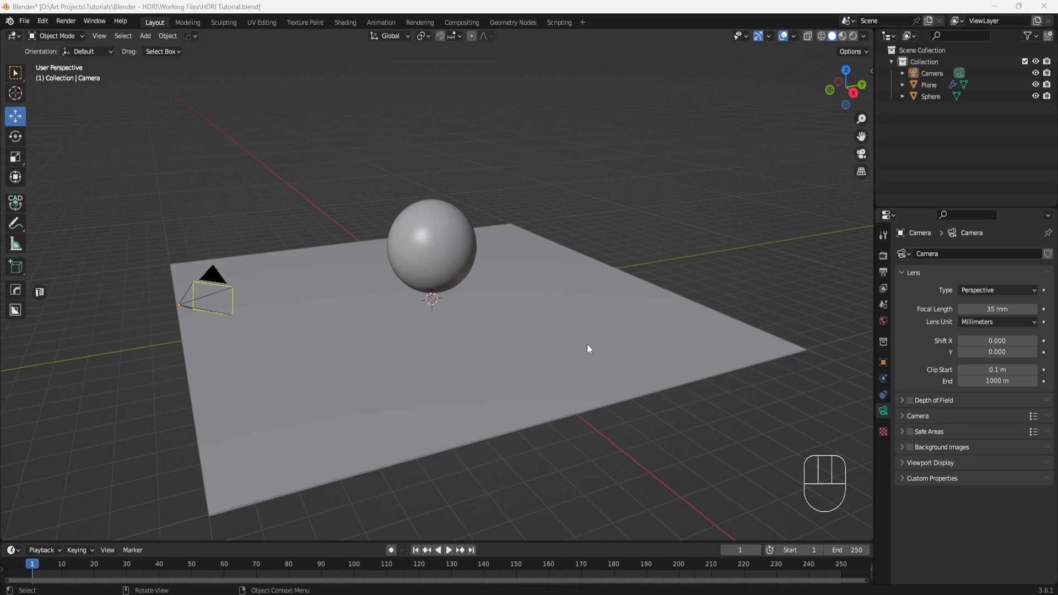
pyautogui.moveTo(275, 271)
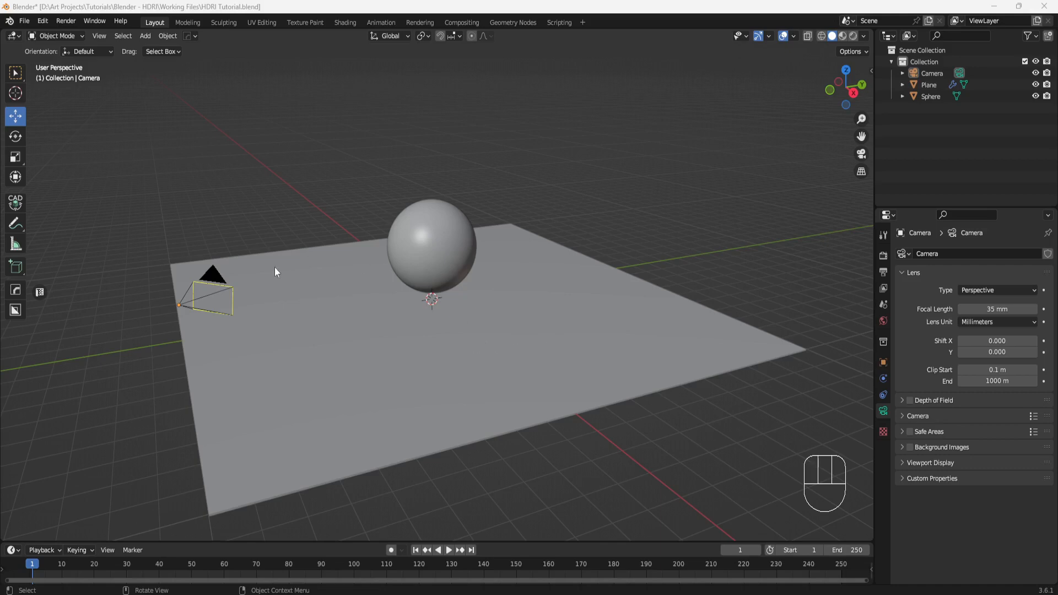
pyautogui.moveTo(823, 60)
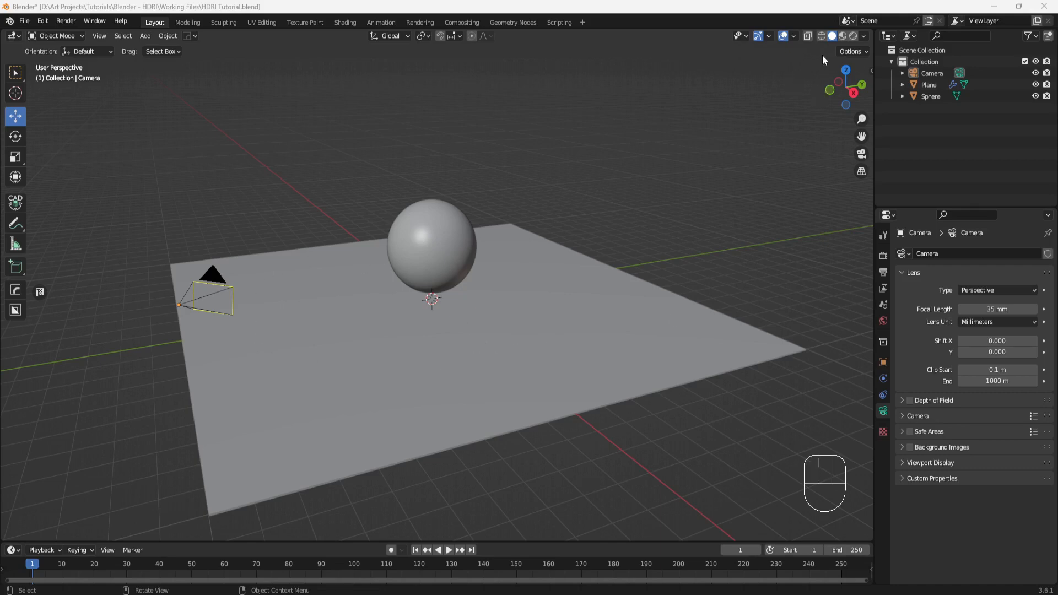
# Switch the viewport to Material Preview and zoom on the chrome sphere and tiled plane
pyautogui.click(842, 36)
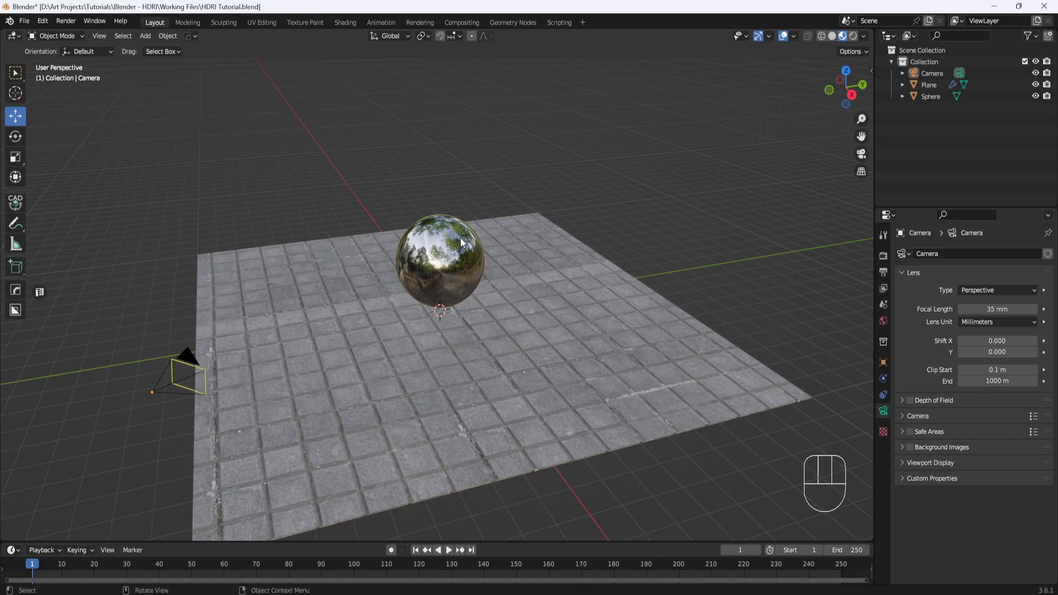
pyautogui.scroll(3)
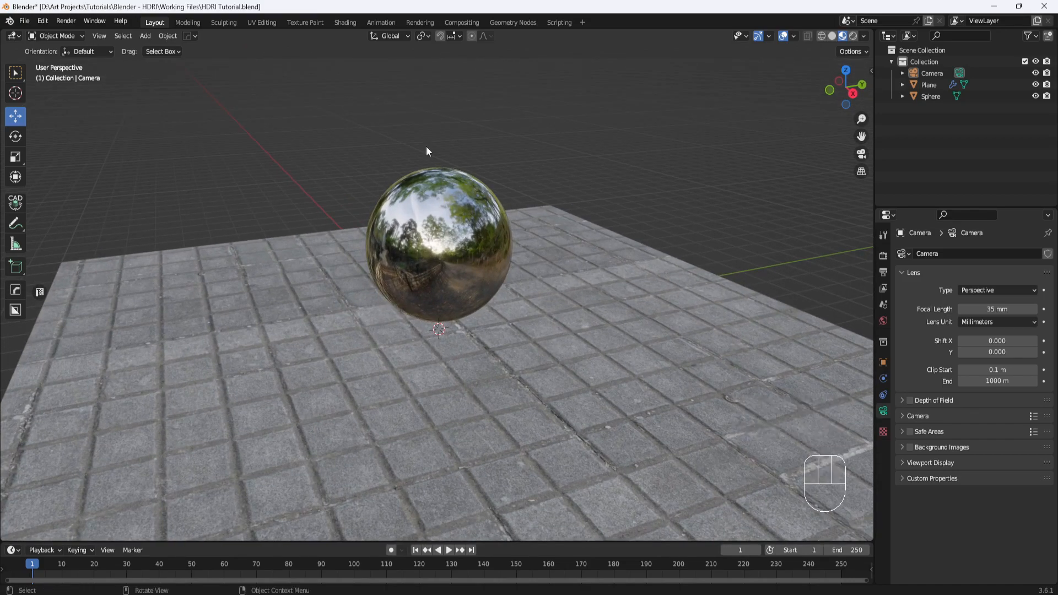
pyautogui.moveTo(593, 251)
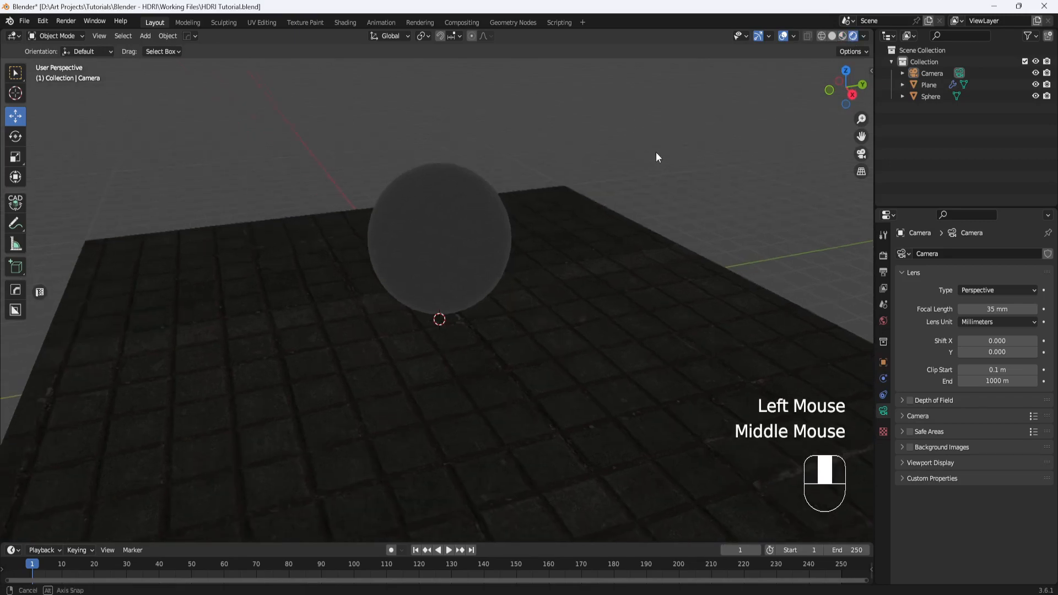
pyautogui.scroll(-3)
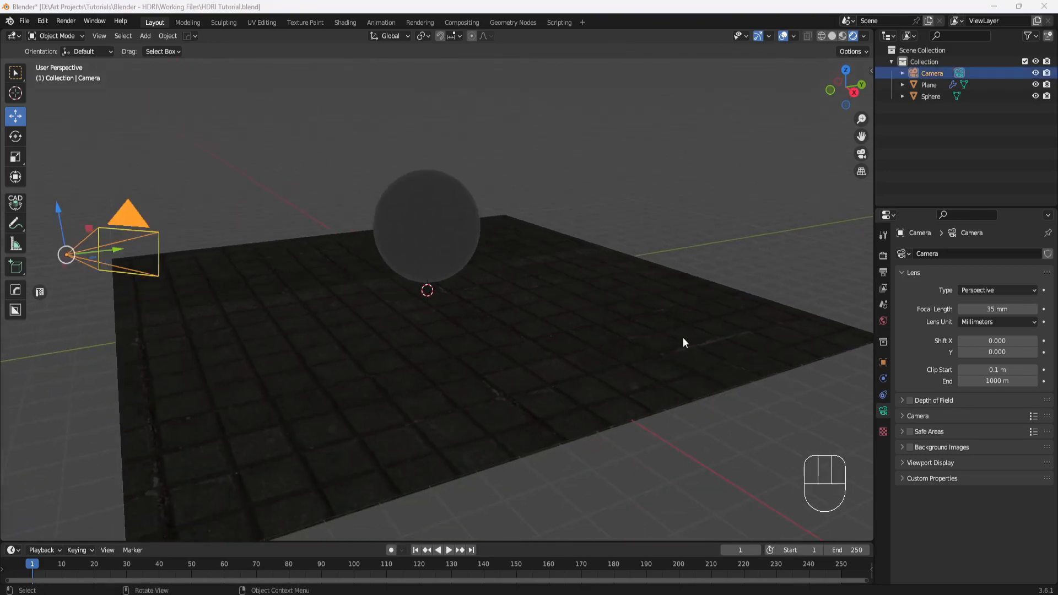
pyautogui.moveTo(883, 322)
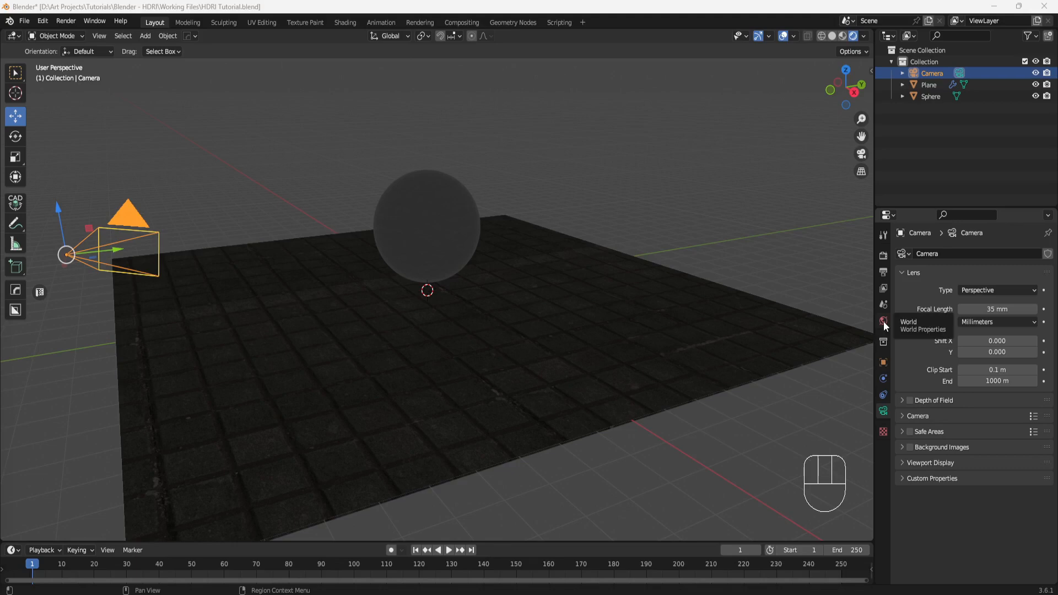
# Drive the world Color with an Environment Texture loading D:\Library\HDRI\resting_place_4k.hdr
pyautogui.click(883, 321)
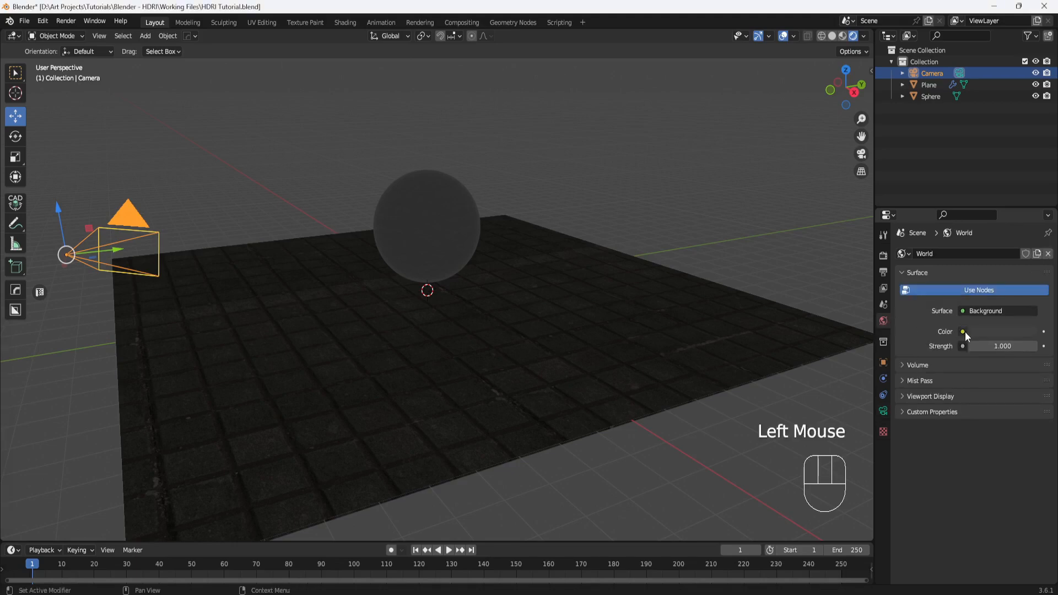
pyautogui.click(963, 331)
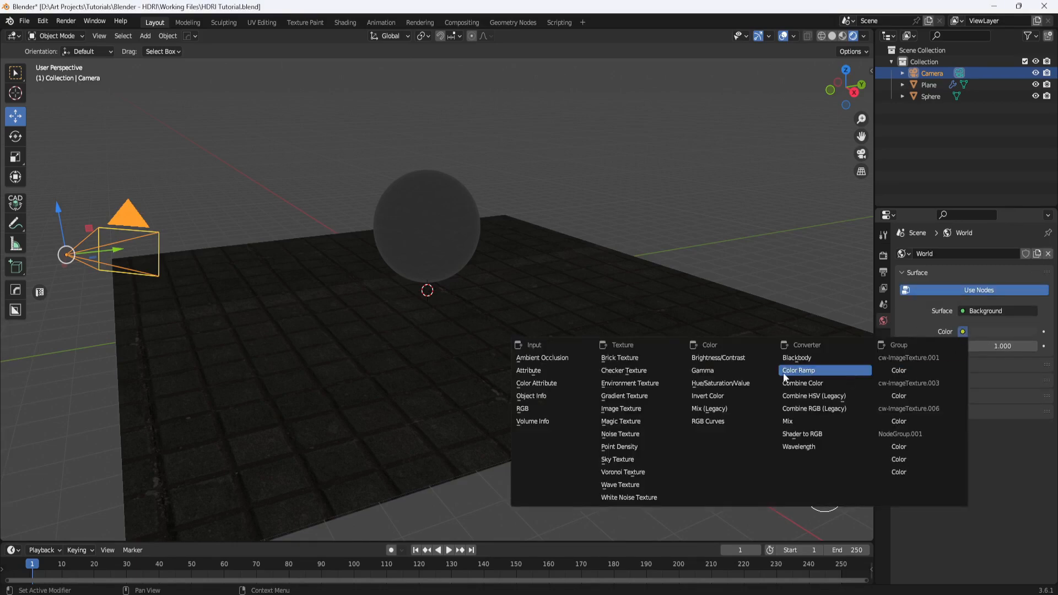
pyautogui.click(628, 382)
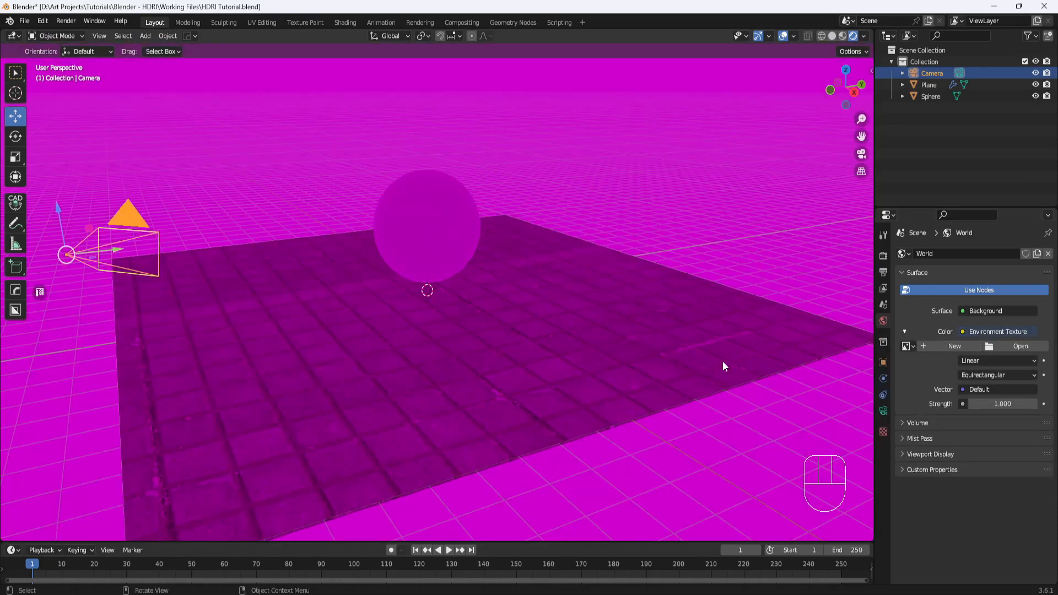
pyautogui.click(1021, 346)
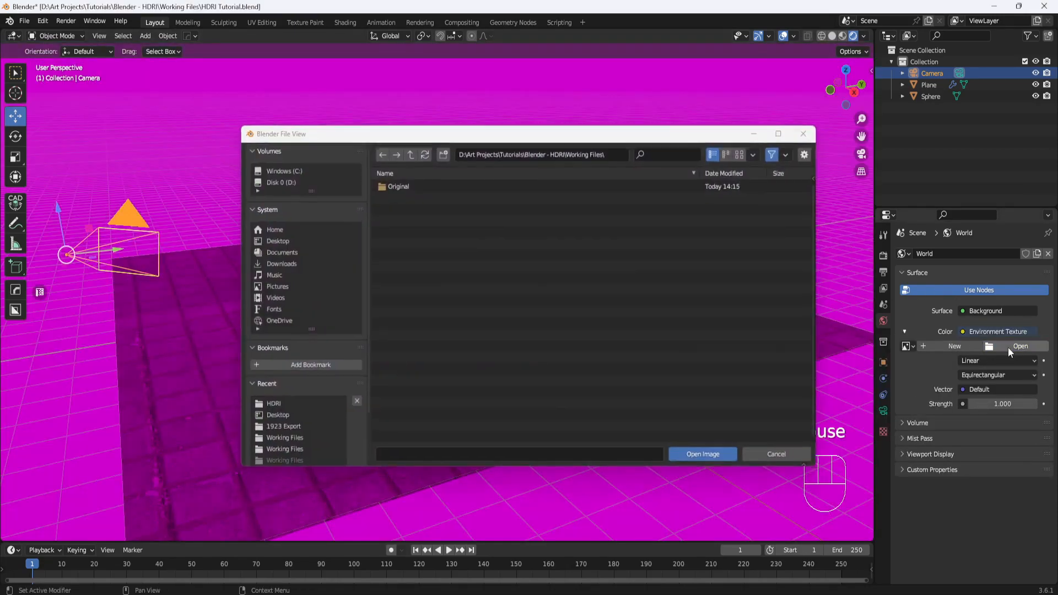
pyautogui.click(276, 181)
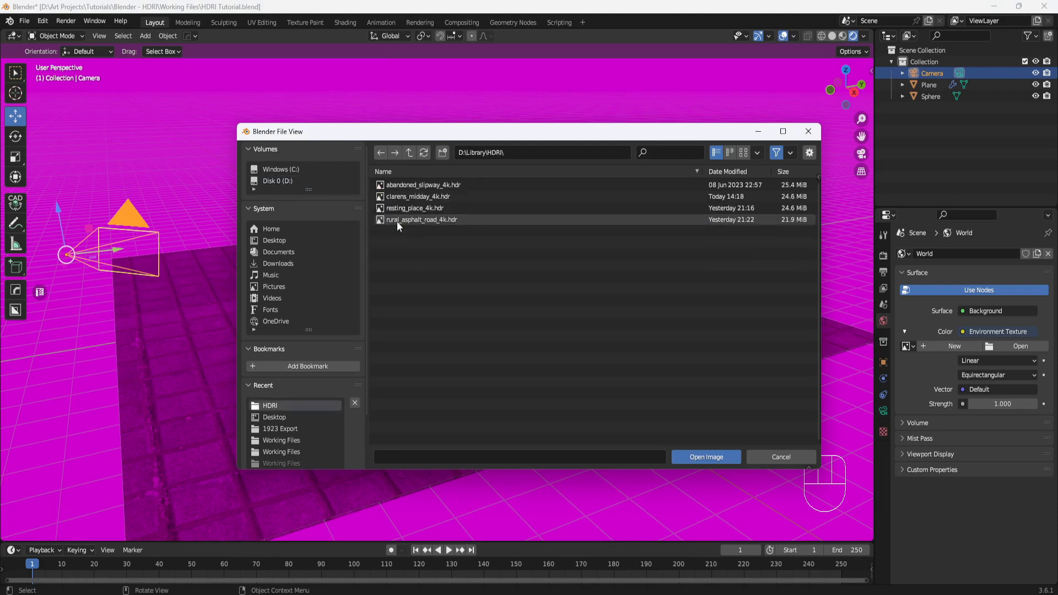
pyautogui.click(414, 207)
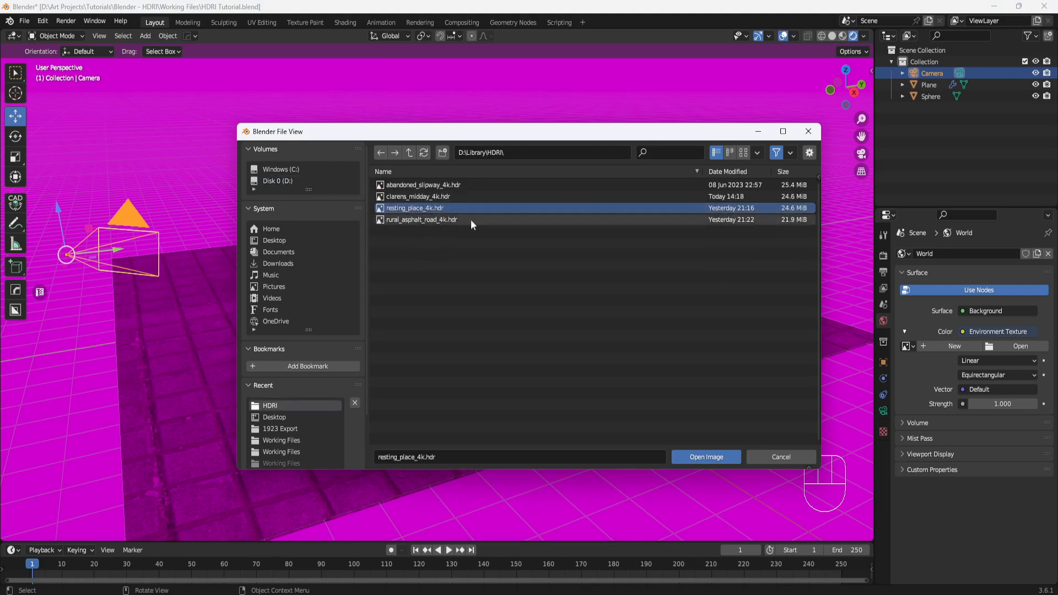
pyautogui.click(705, 456)
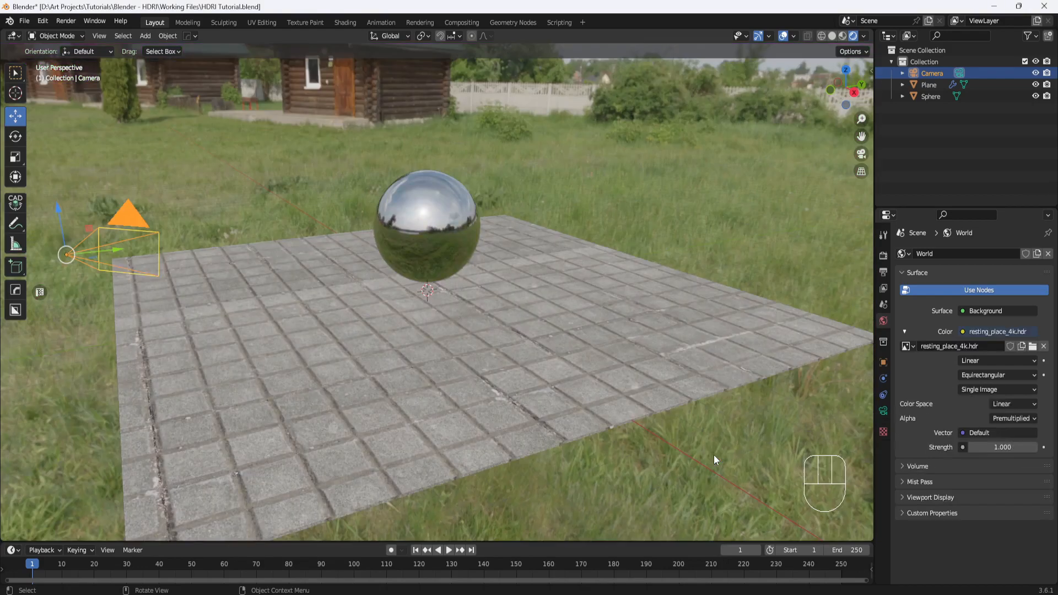
pyautogui.moveTo(831, 264)
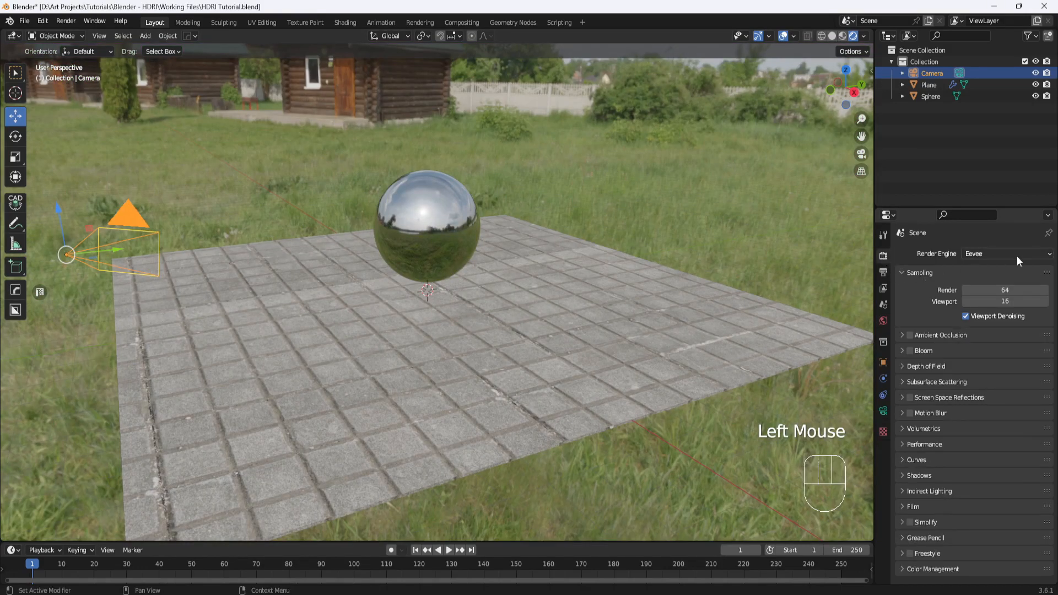
# Change the Render Engine from Eevee to Cycles in Render Properties
pyautogui.click(1005, 253)
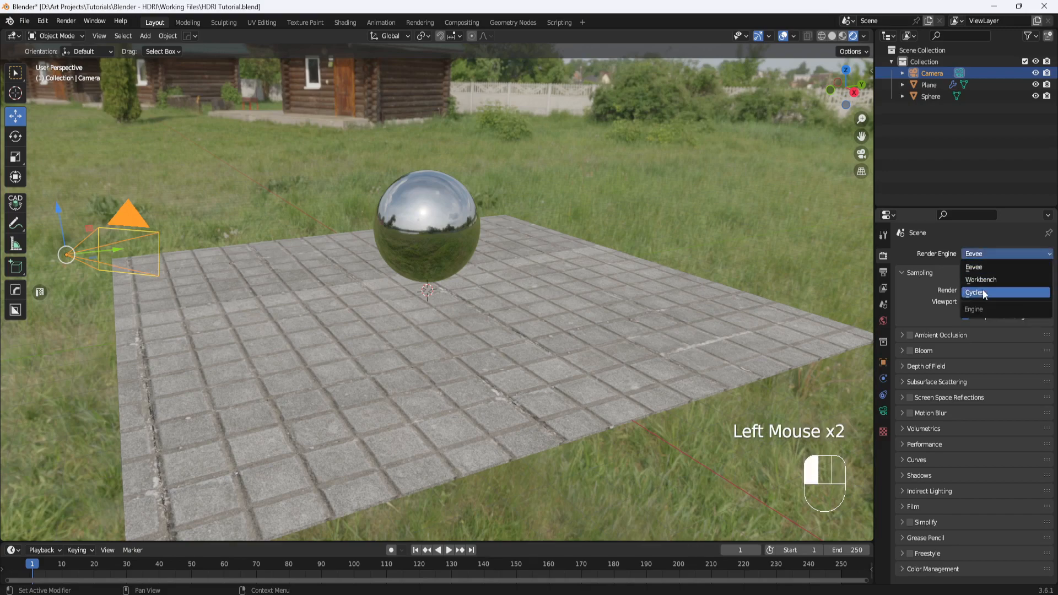
pyautogui.click(974, 292)
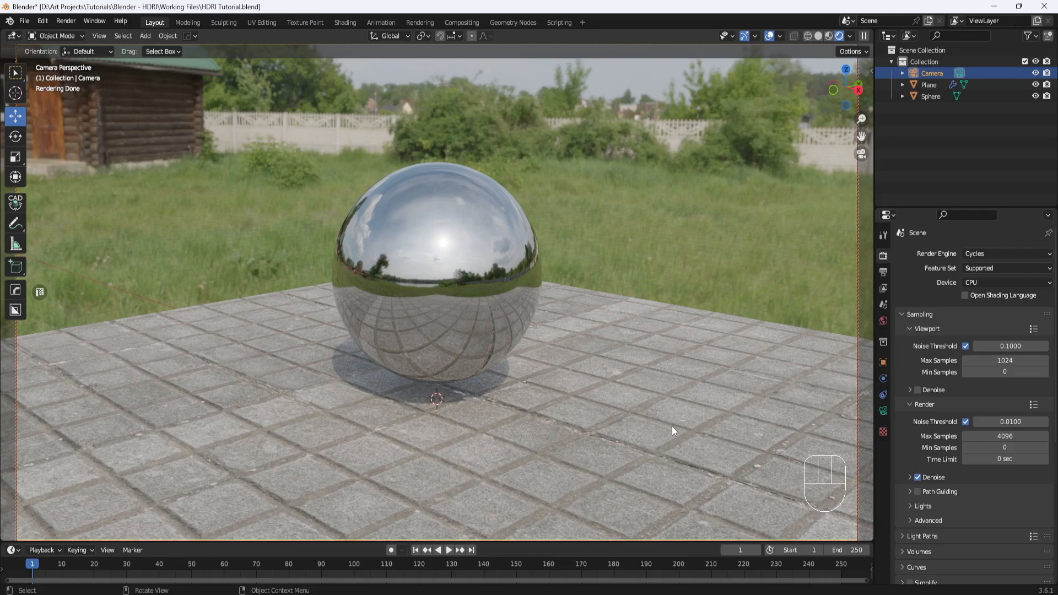
pyautogui.moveTo(454, 384)
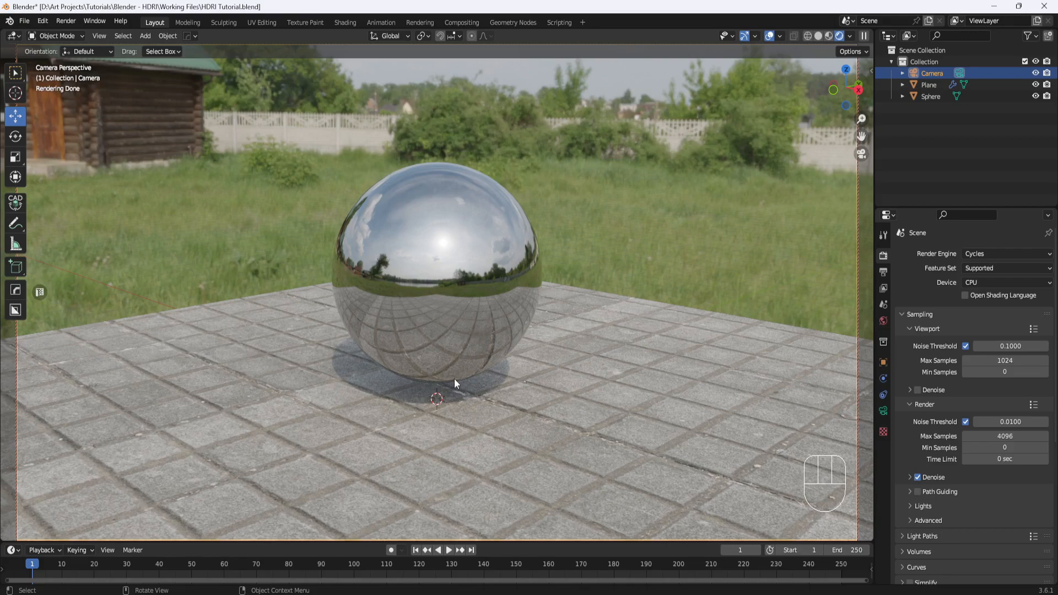
pyautogui.moveTo(175, 249)
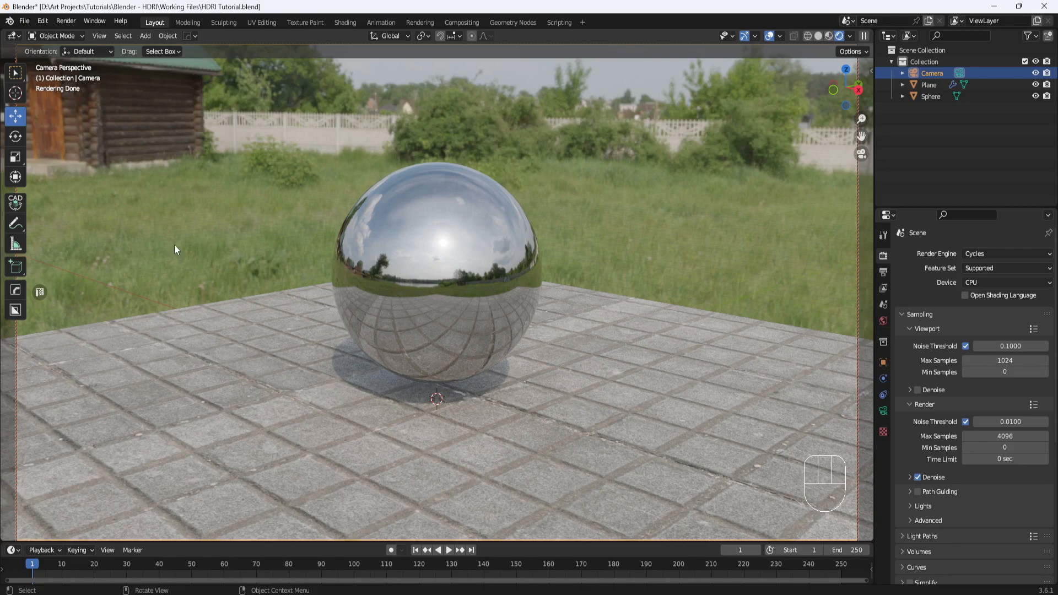
pyautogui.moveTo(592, 327)
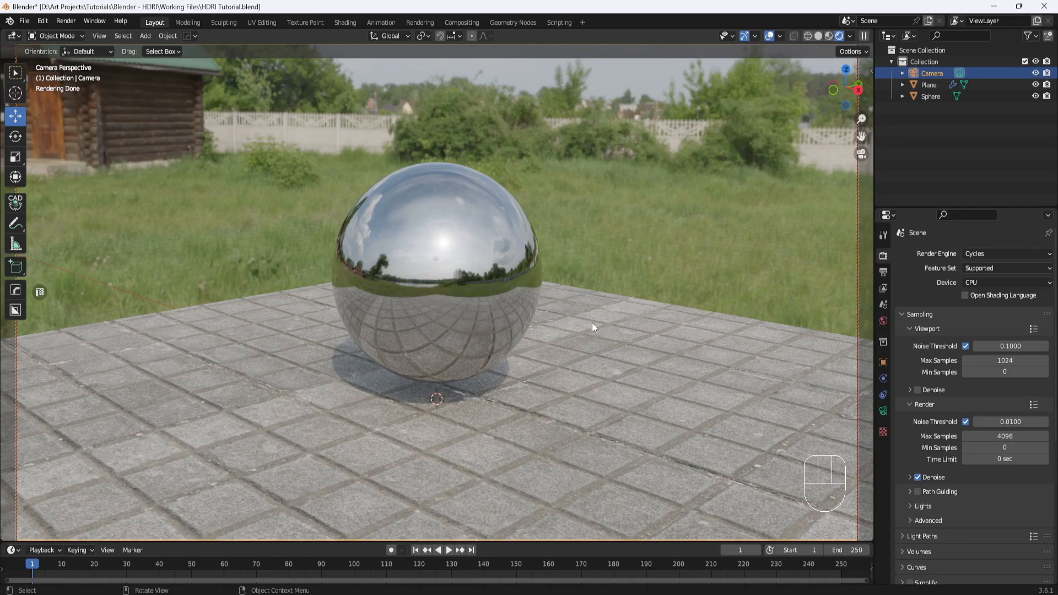
pyautogui.moveTo(651, 316)
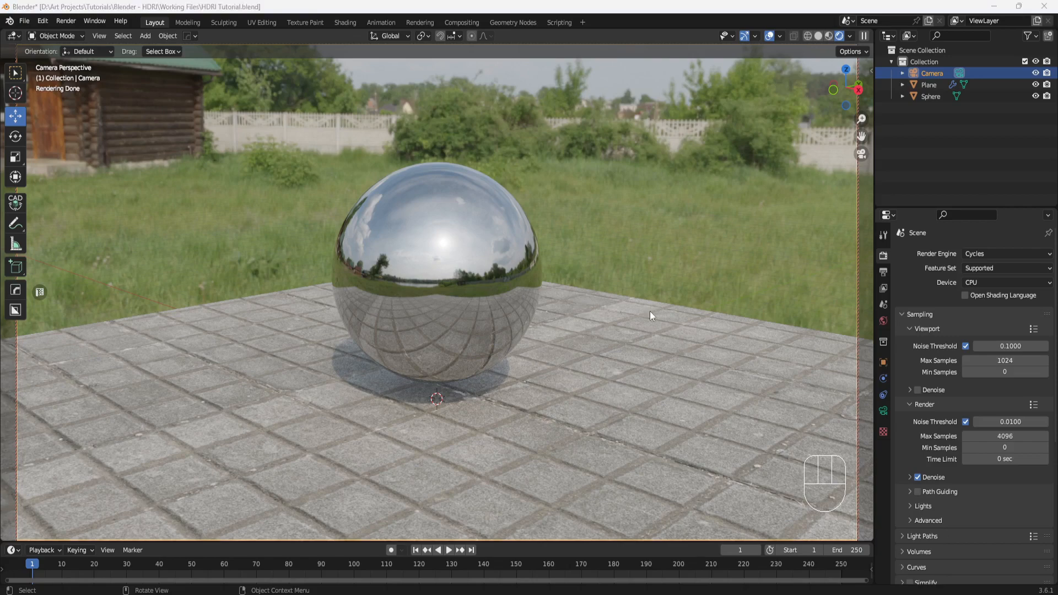
pyautogui.moveTo(342, 40)
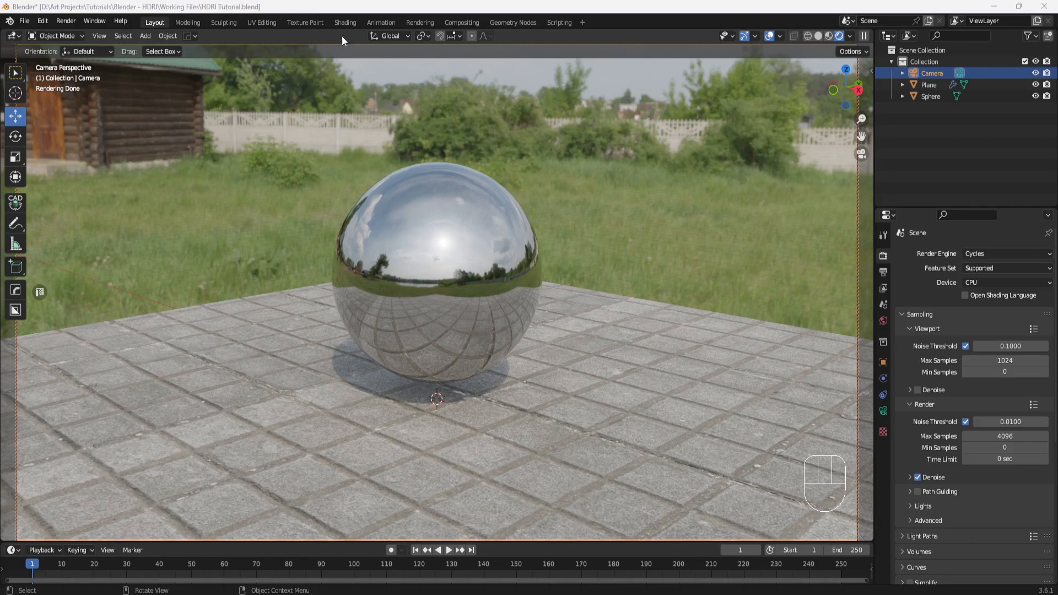
# Switch to the Shading workspace and set the node editor's shader type to World
pyautogui.click(345, 22)
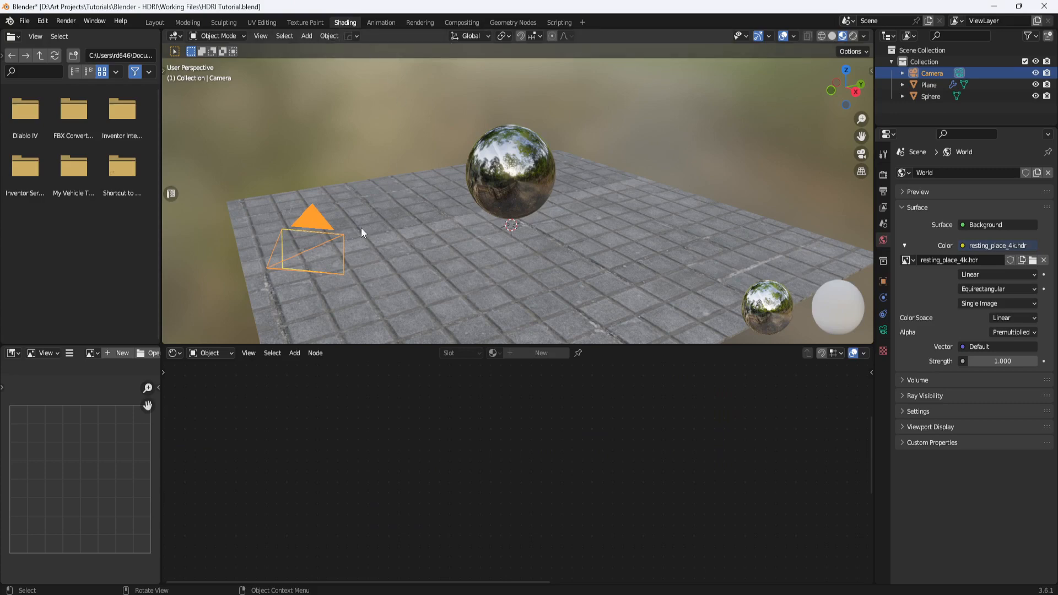
pyautogui.moveTo(301, 393)
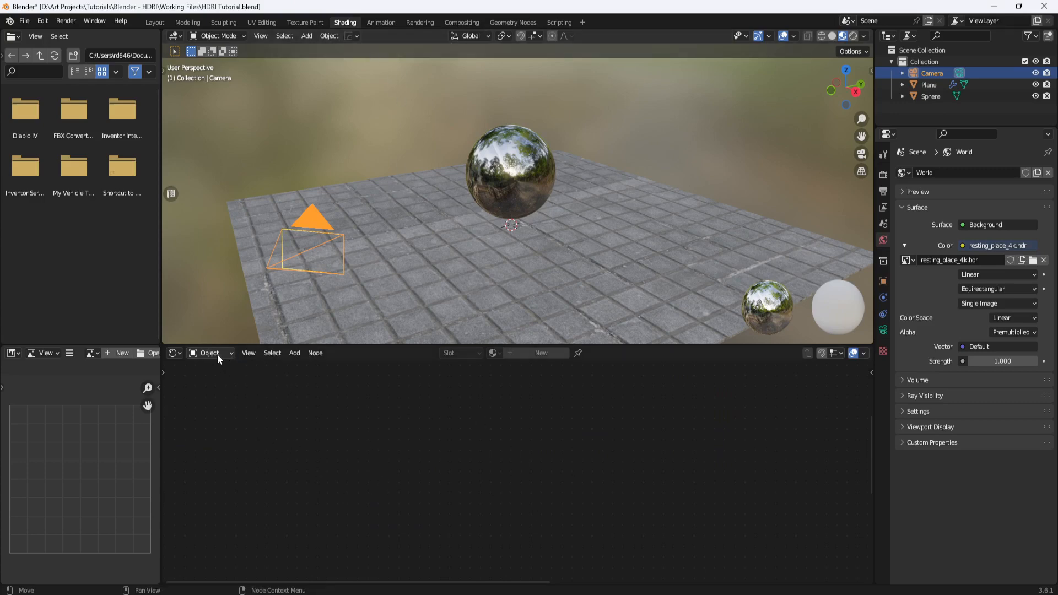
pyautogui.moveTo(210, 353)
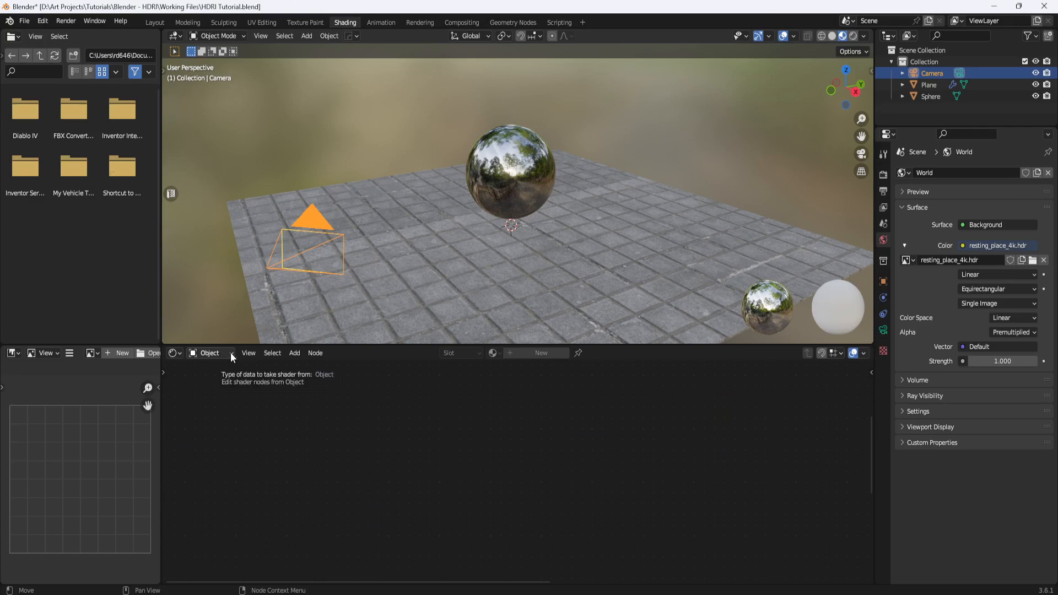
pyautogui.click(210, 352)
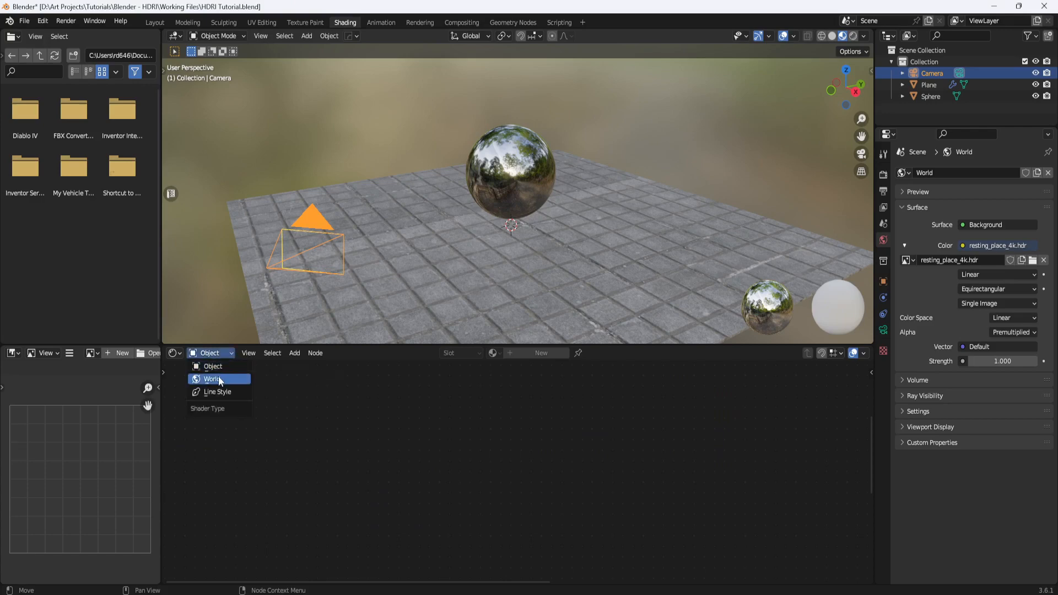
pyautogui.click(213, 378)
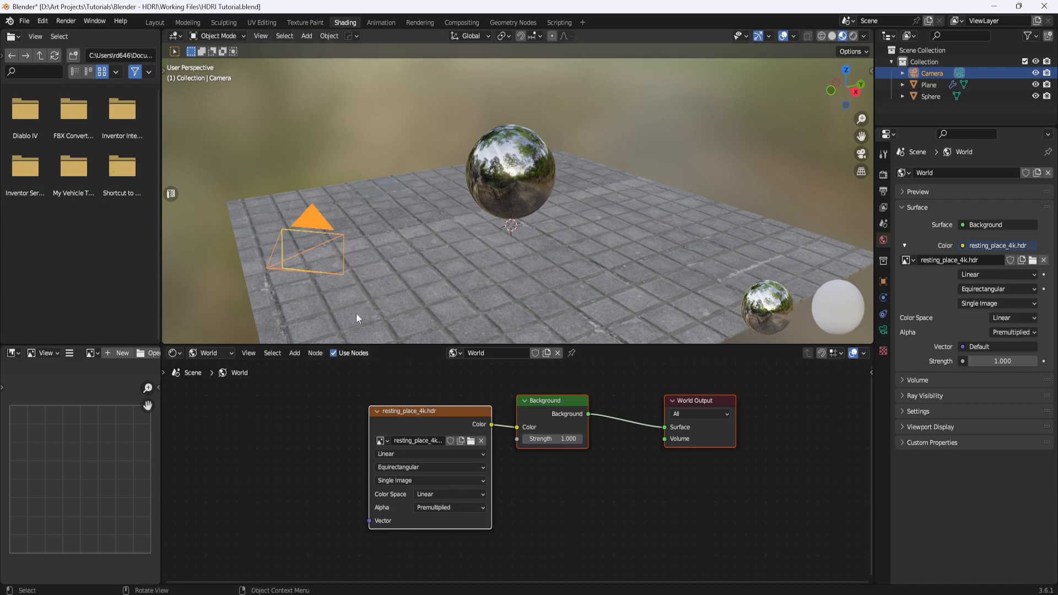
# In Preferences, search 'nod' and enable the Node Wrangler add-on
pyautogui.click(42, 21)
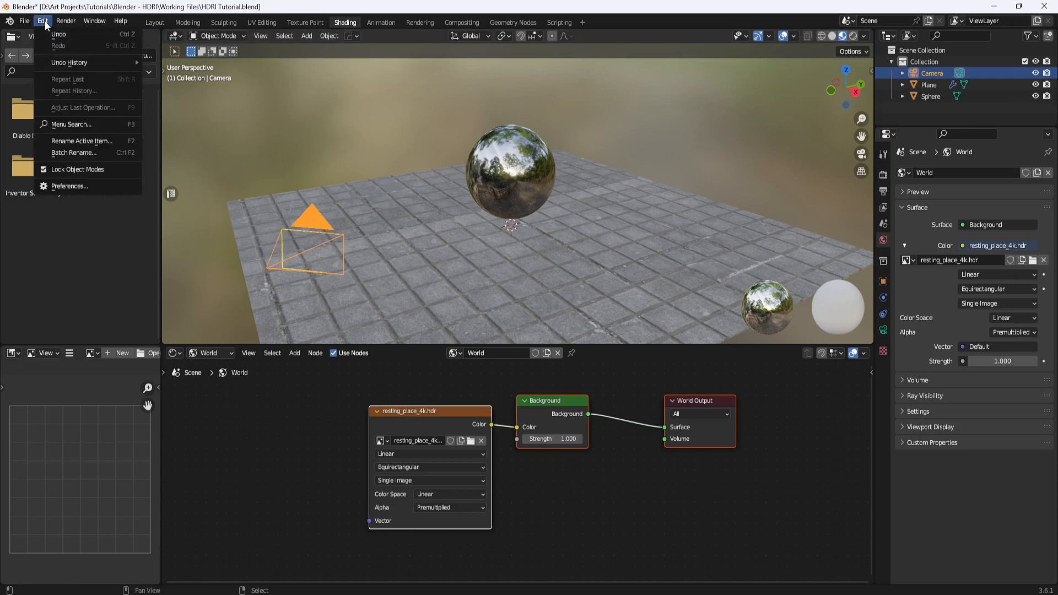
pyautogui.click(69, 186)
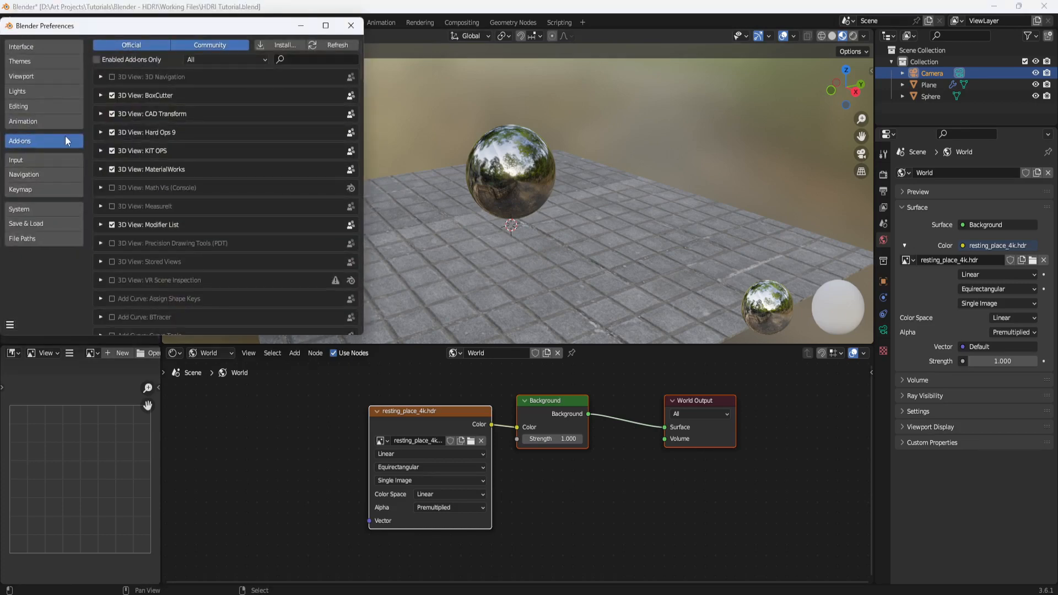
pyautogui.moveTo(274, 76)
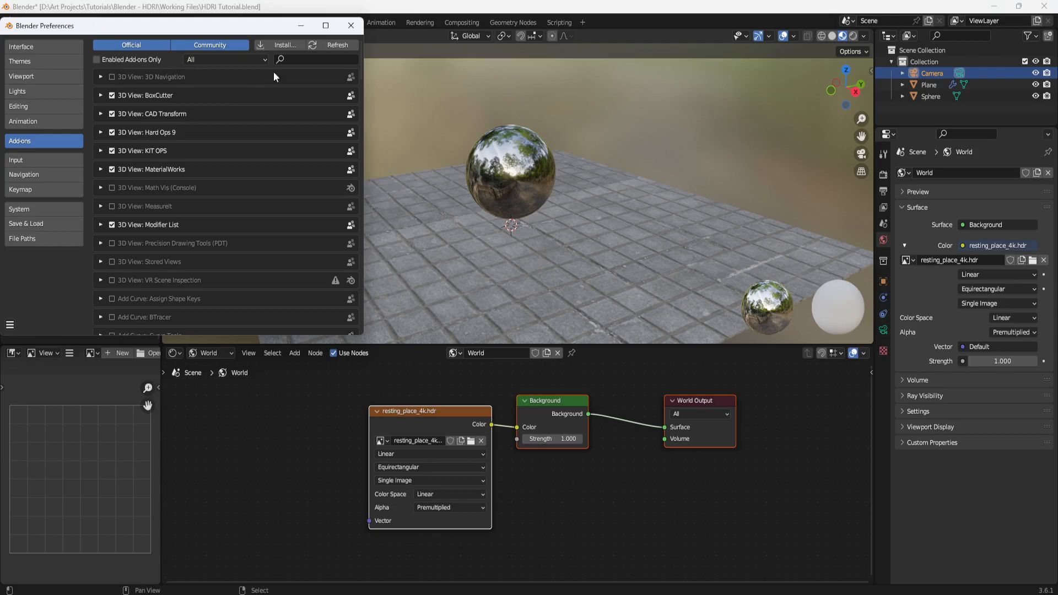
pyautogui.write('node')
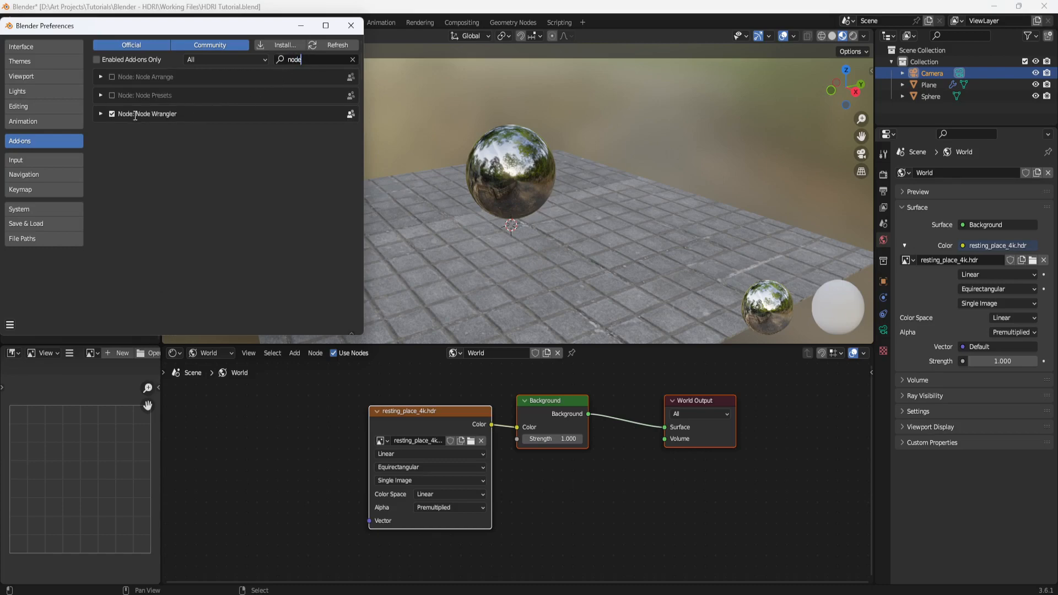
pyautogui.click(112, 114)
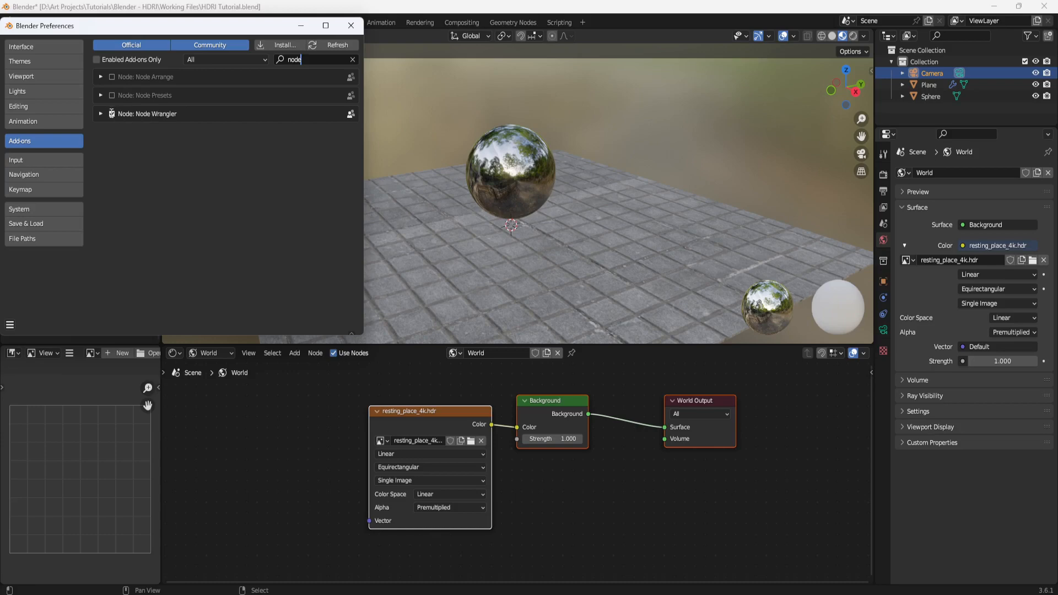
pyautogui.click(112, 113)
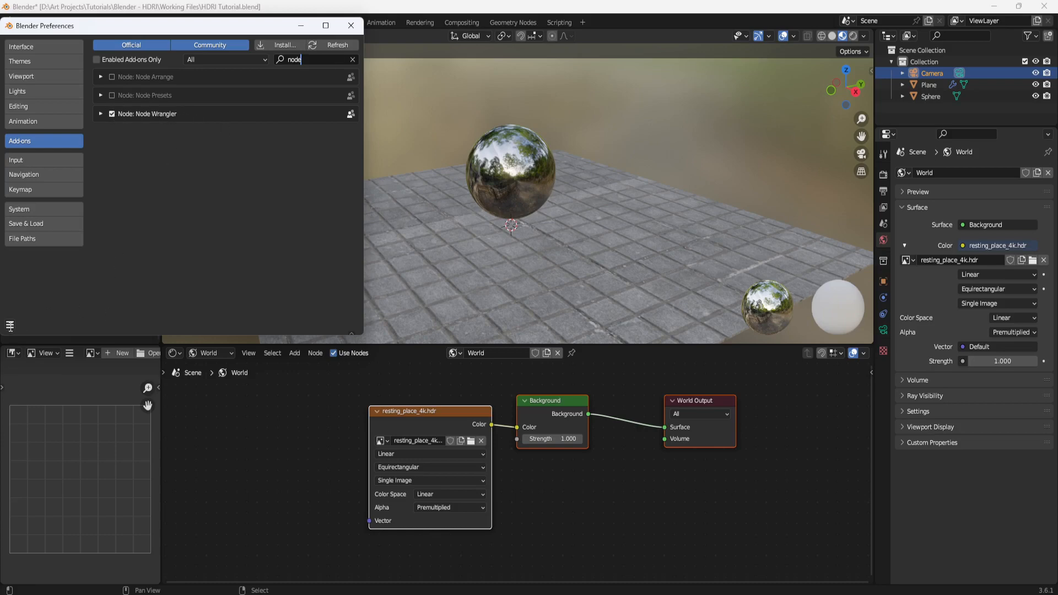
# Save the preferences and close the Preferences window
pyautogui.click(10, 325)
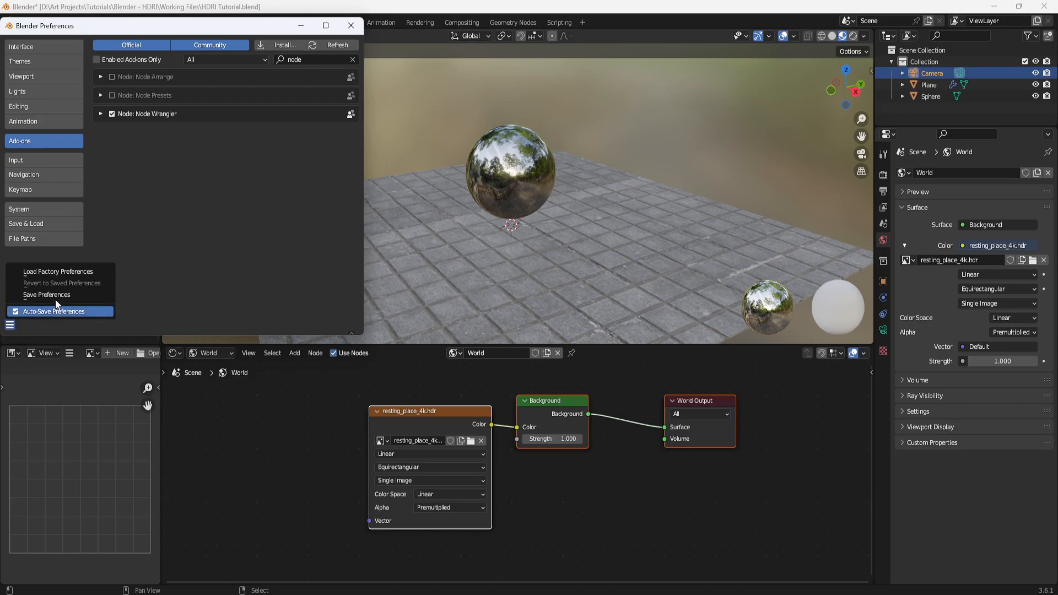
pyautogui.click(47, 294)
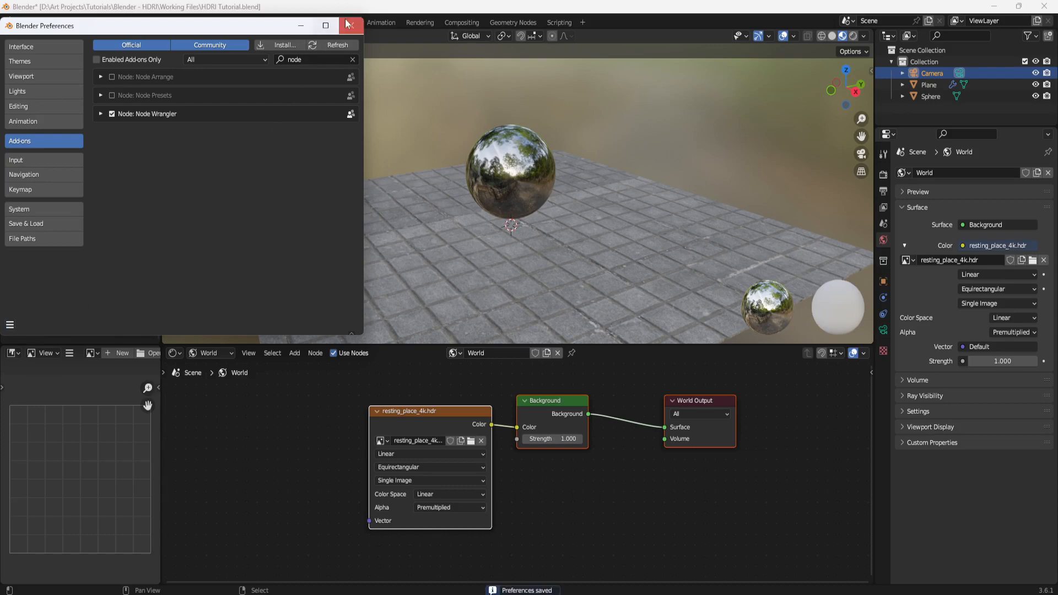
pyautogui.click(349, 24)
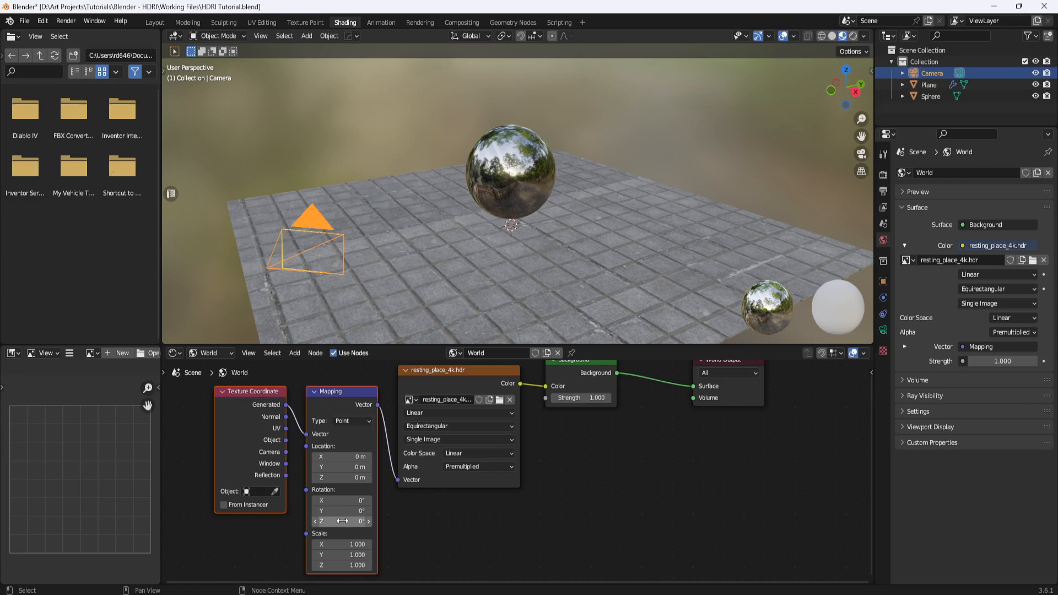
pyautogui.moveTo(341, 522)
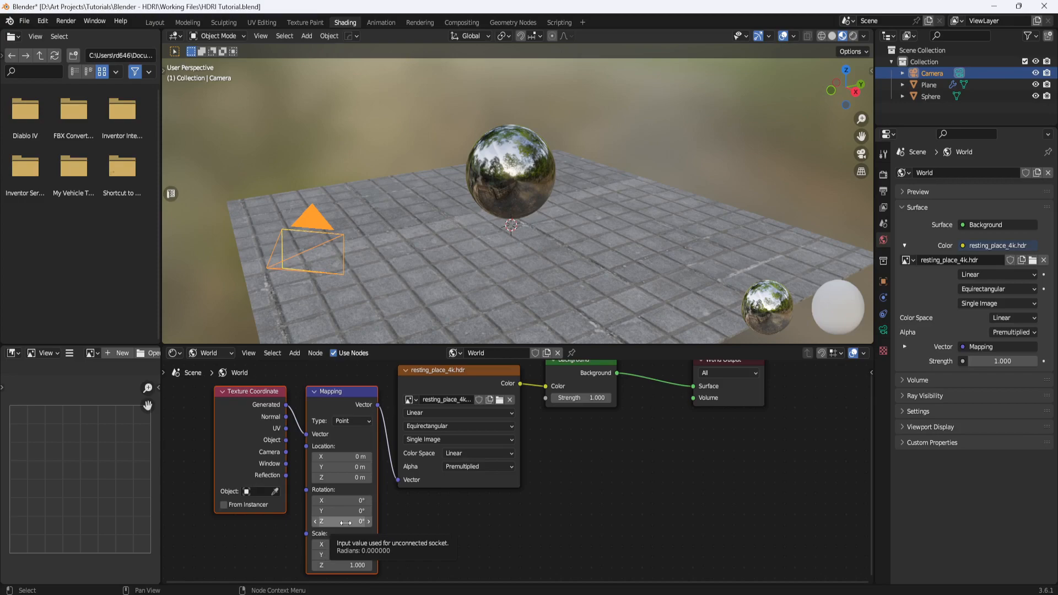
# Switch the viewport to Rendered shading to view the rotated HDRI behind the sphere
pyautogui.click(839, 36)
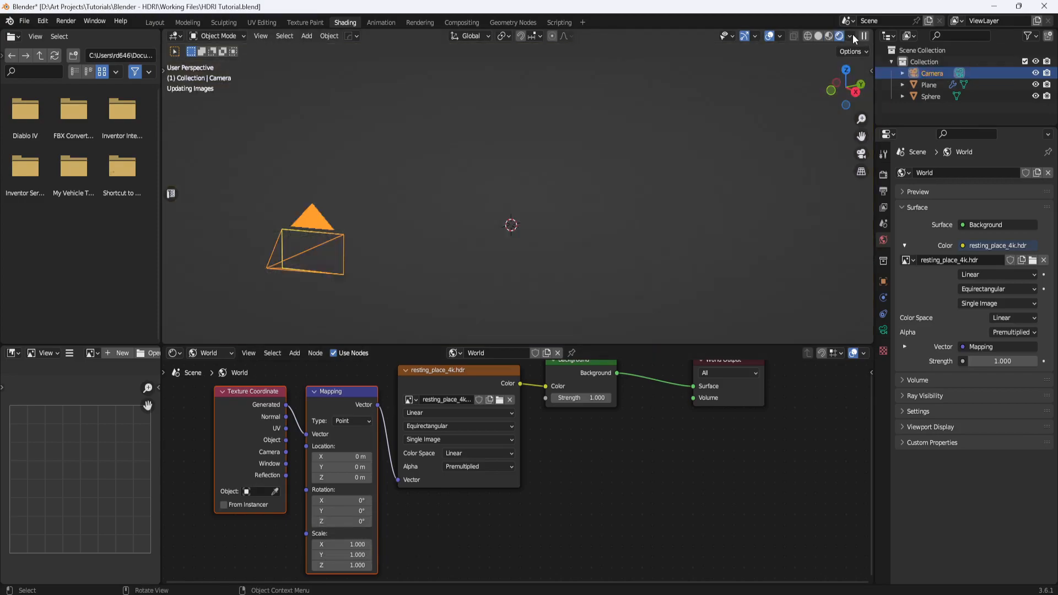
pyautogui.click(851, 35)
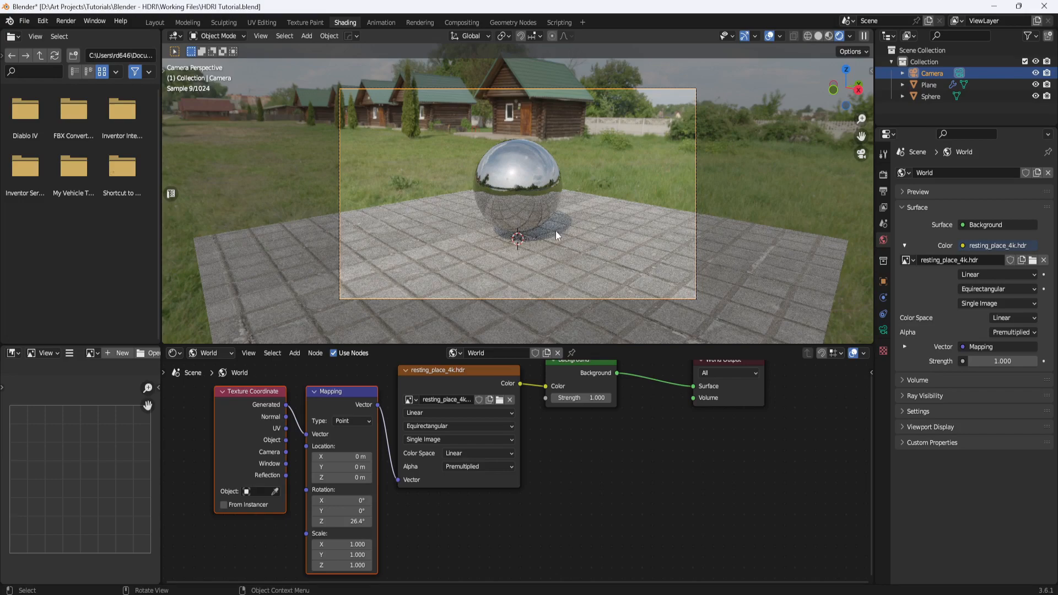
pyautogui.moveTo(391, 541)
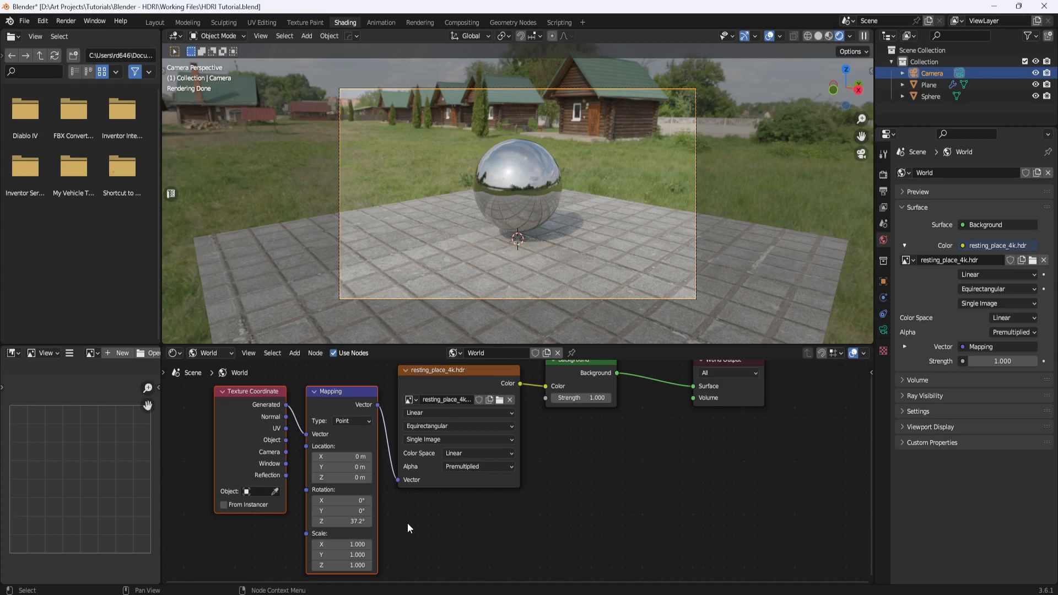
pyautogui.moveTo(889, 191)
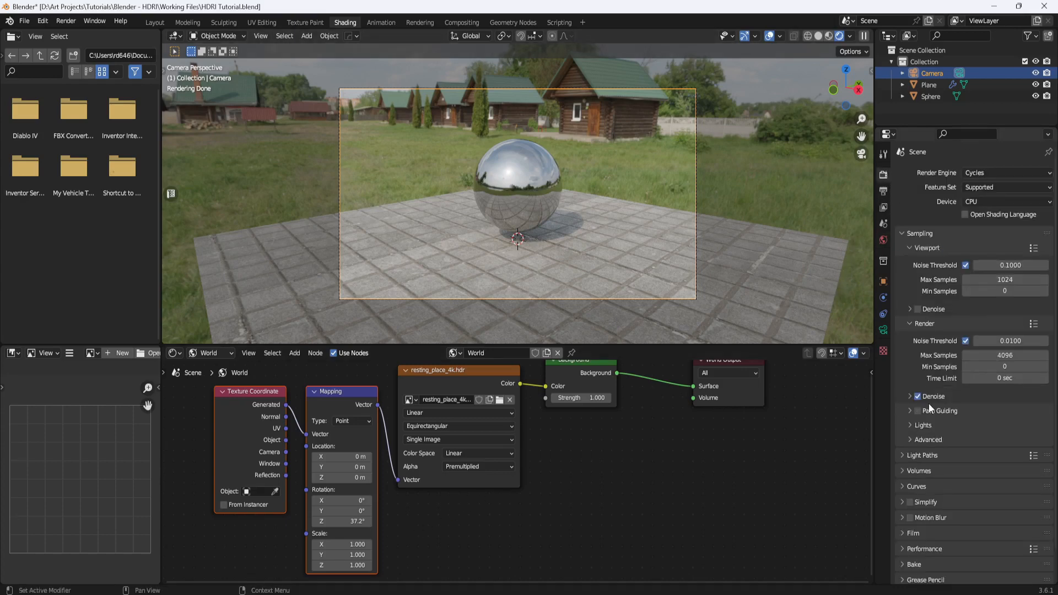
# Expand the Film panel in Render Properties and enable Transparent
pyautogui.scroll(-3)
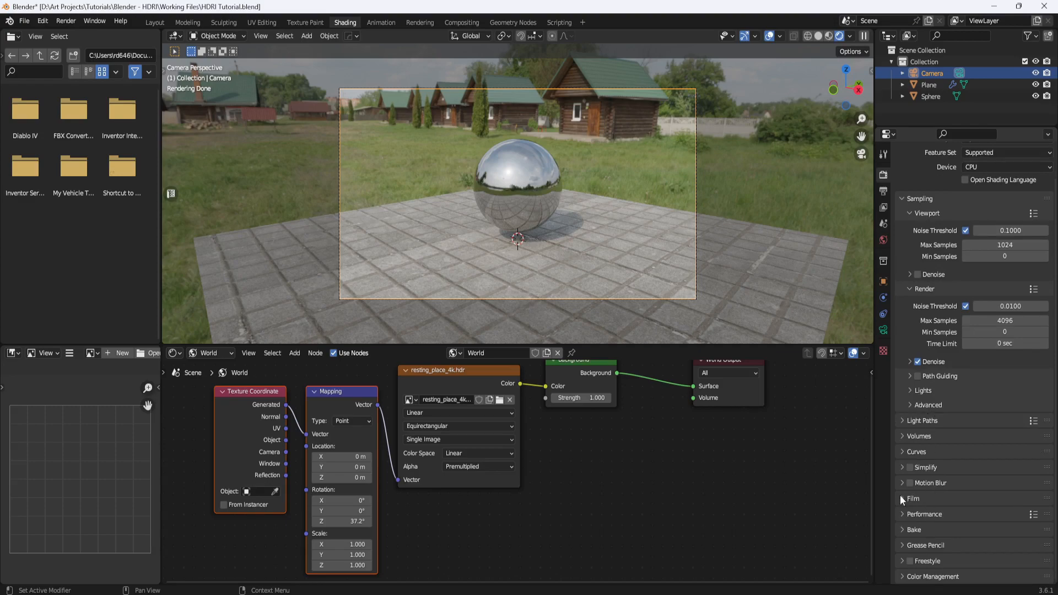
pyautogui.click(912, 499)
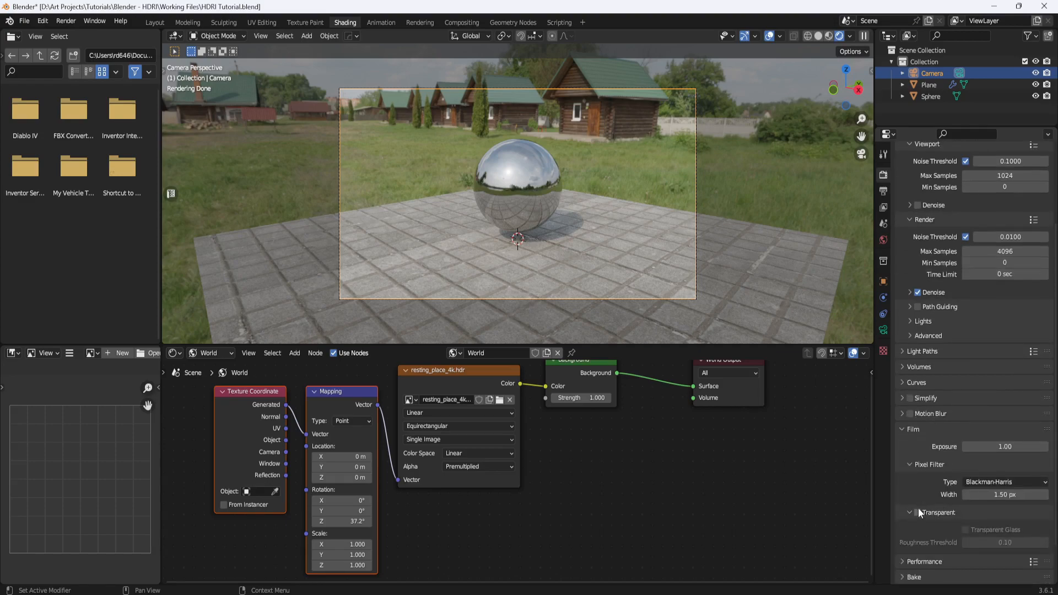
pyautogui.click(917, 512)
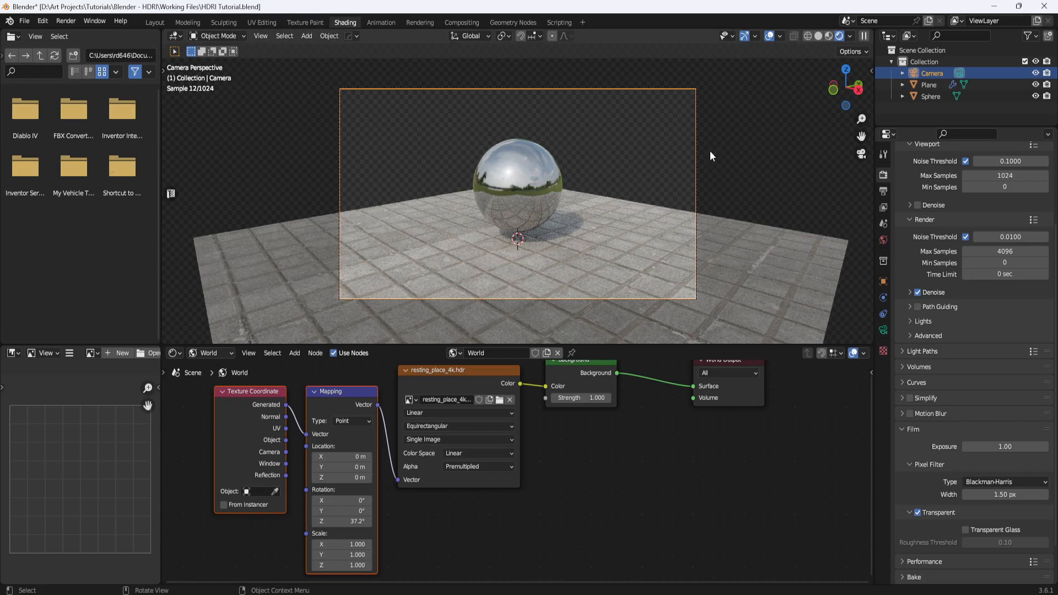
pyautogui.moveTo(741, 209)
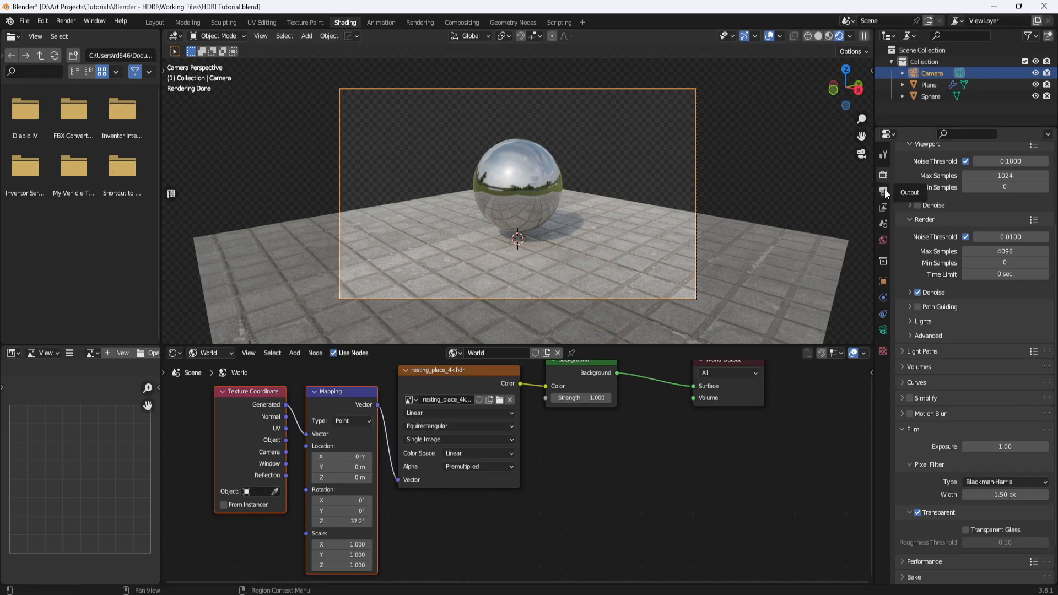
# Open Output Properties to confirm 1920×1080 and PNG with RGBA colour
pyautogui.click(882, 193)
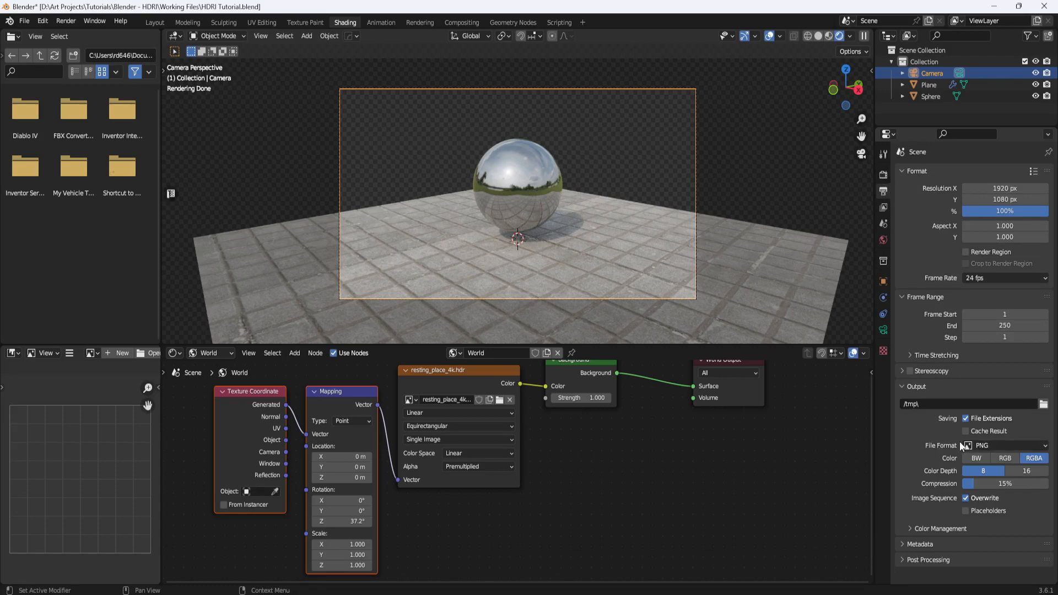
pyautogui.moveTo(989, 446)
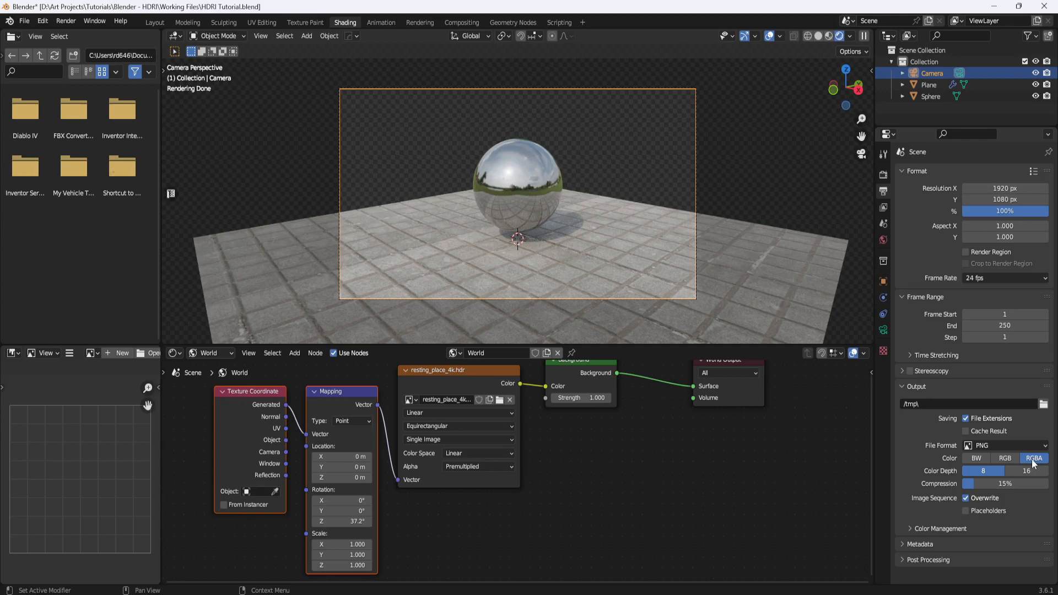
pyautogui.moveTo(968, 466)
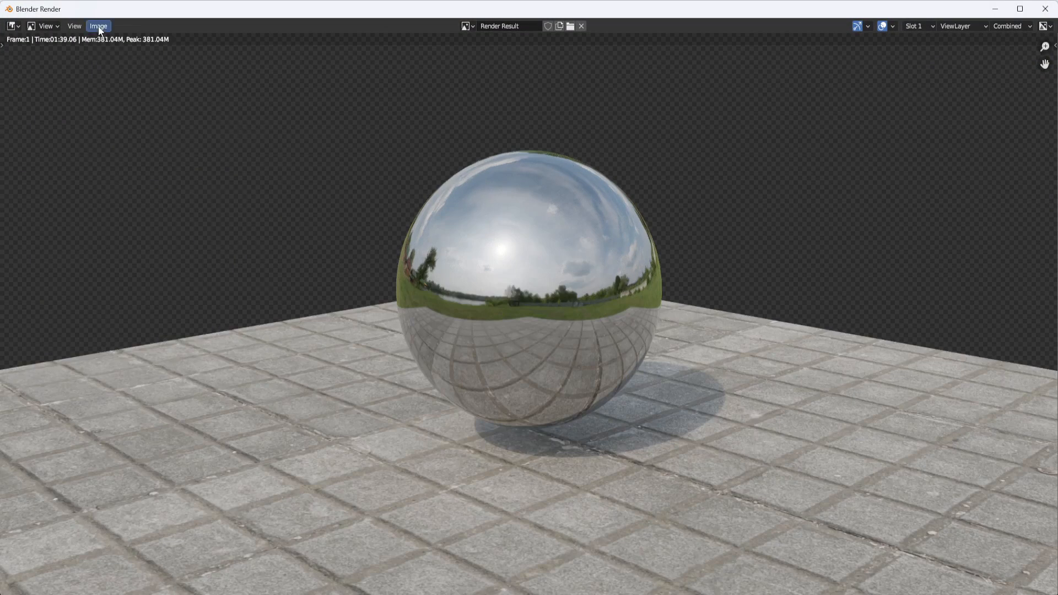
# Save the transparent render to the Desktop as HDRI Sphere.png
pyautogui.click(98, 26)
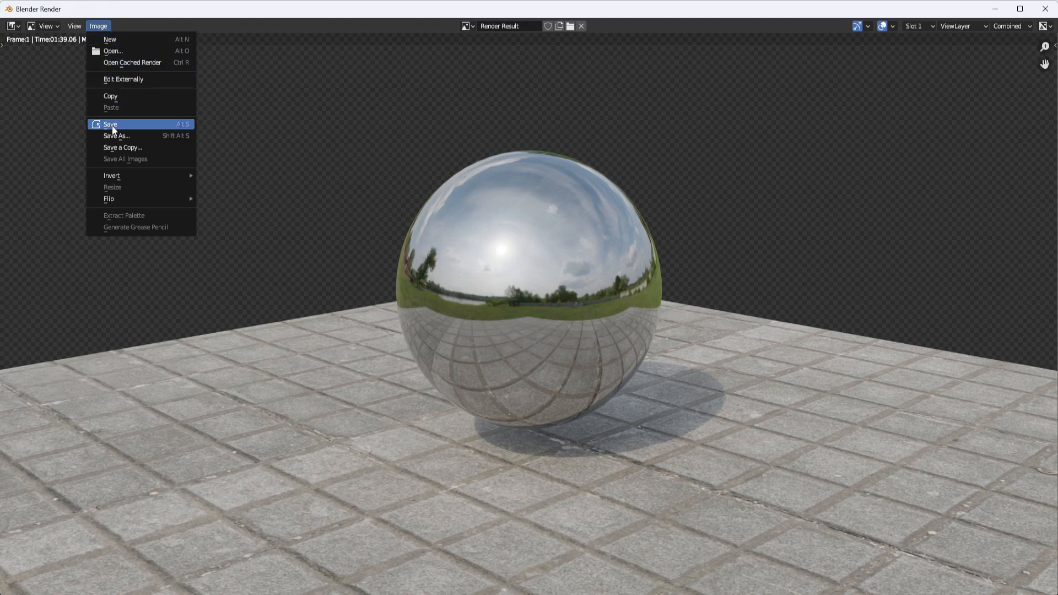
pyautogui.click(116, 135)
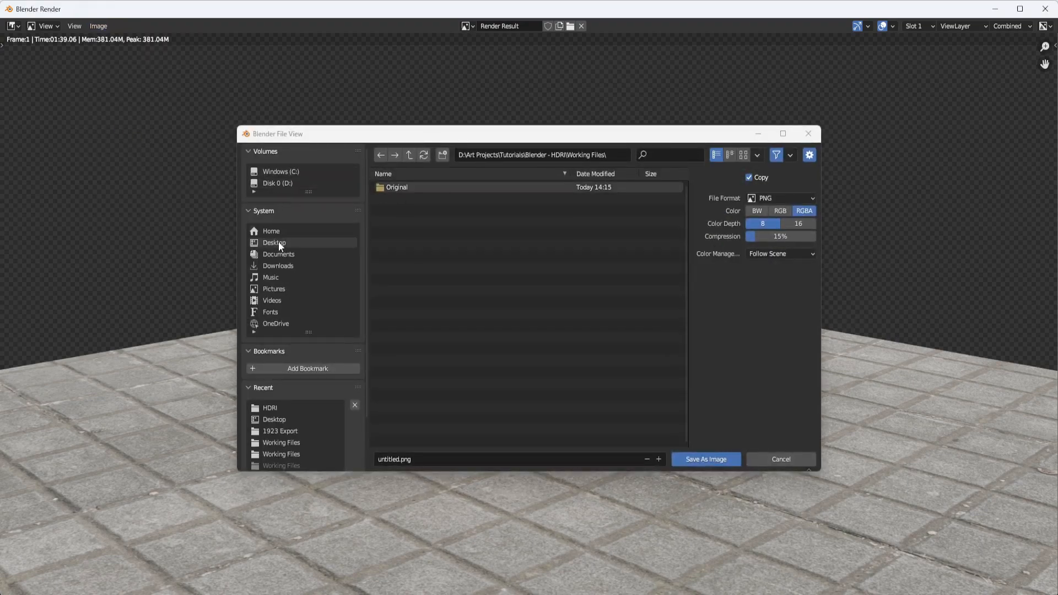
pyautogui.click(274, 243)
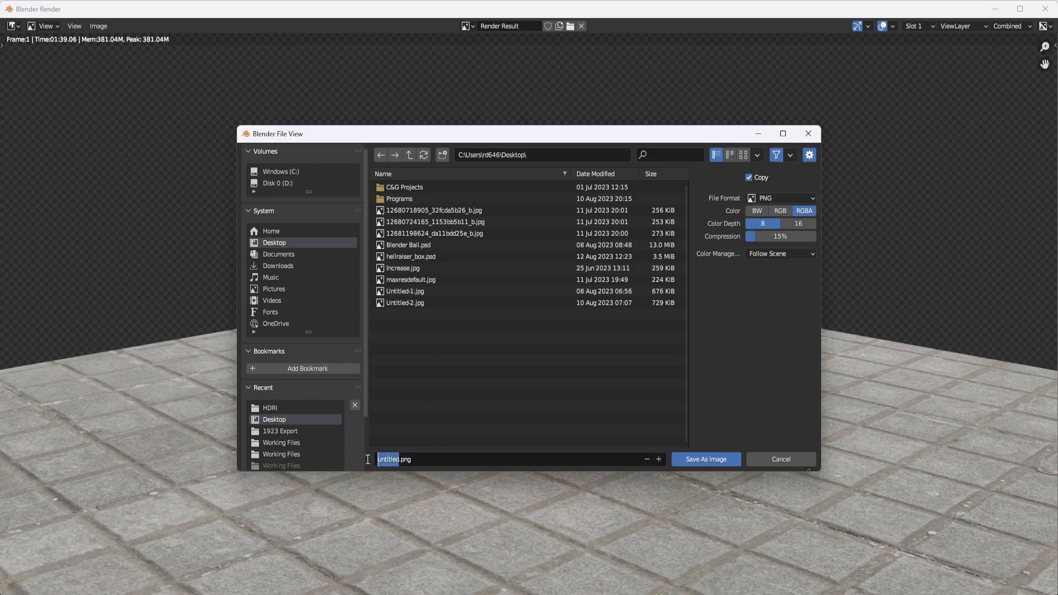
pyautogui.write('HDRI Sphere.png')
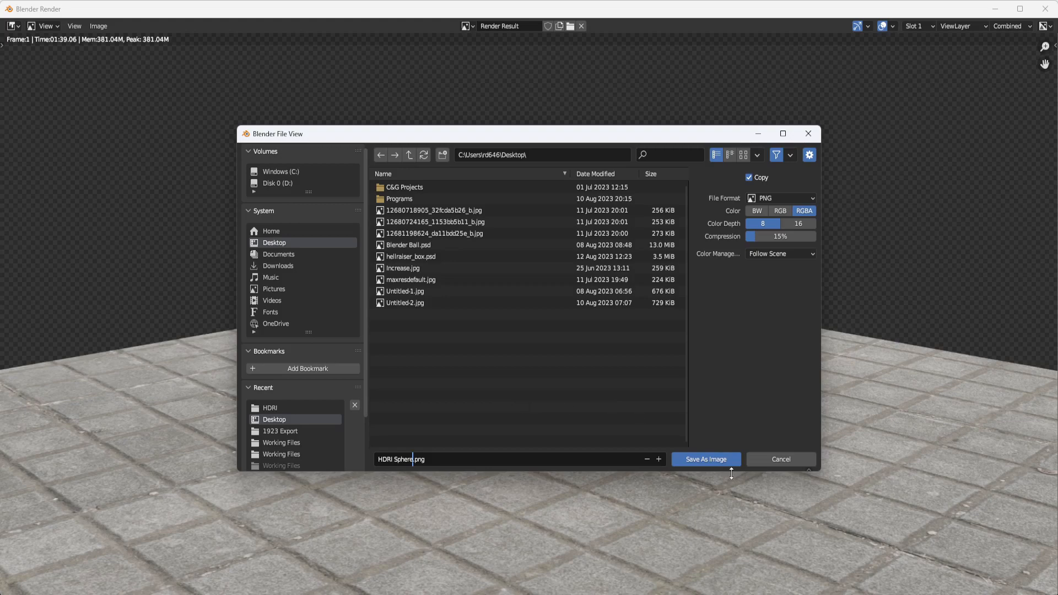
pyautogui.click(704, 459)
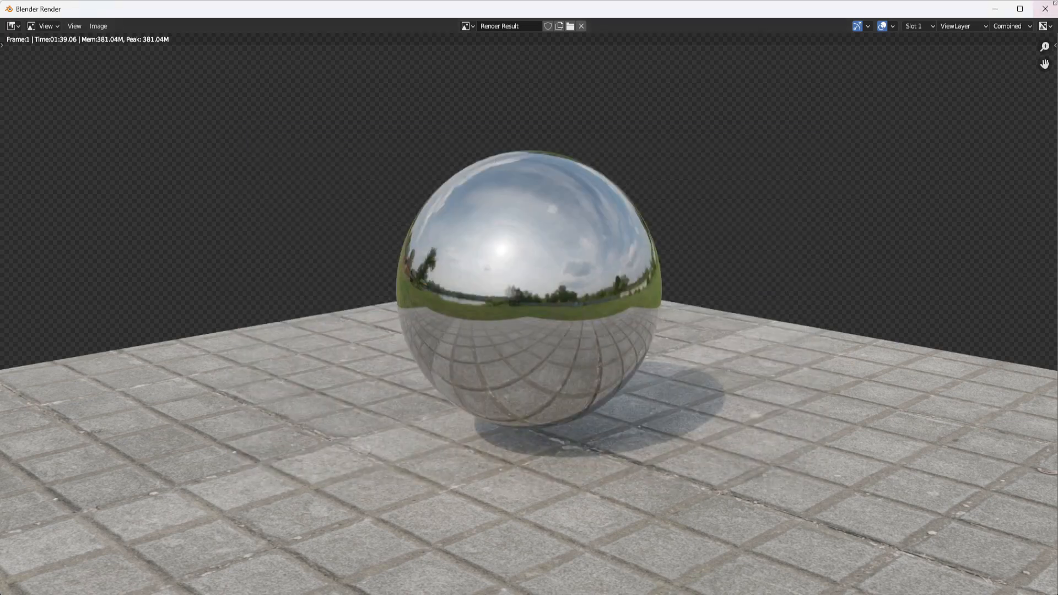
# Open HDRI Sphere.png from the desktop with Adobe Photoshop CS6
pyautogui.rightClick(104, 256)
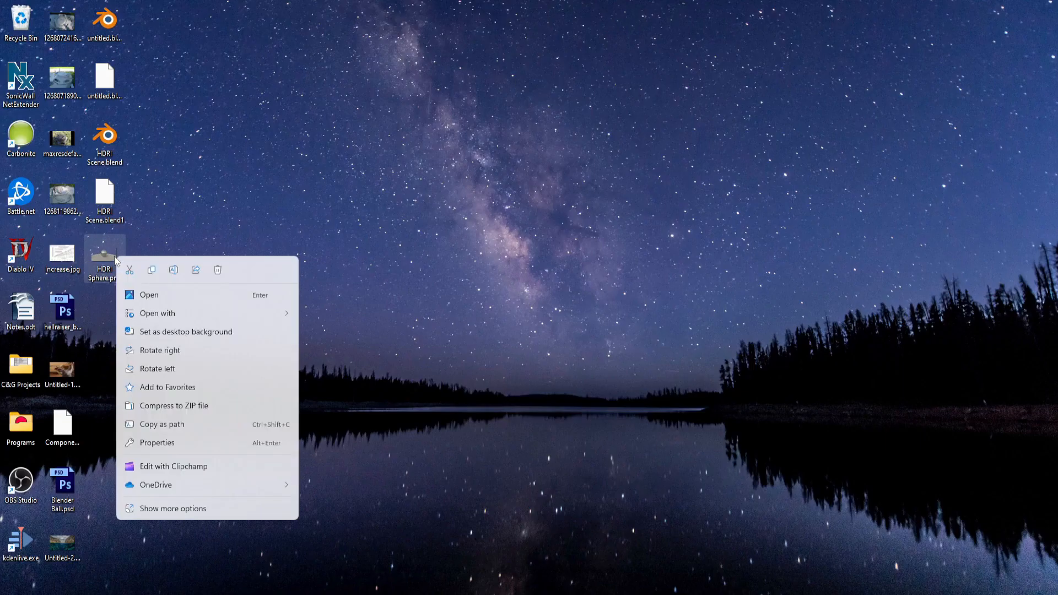
pyautogui.click(157, 312)
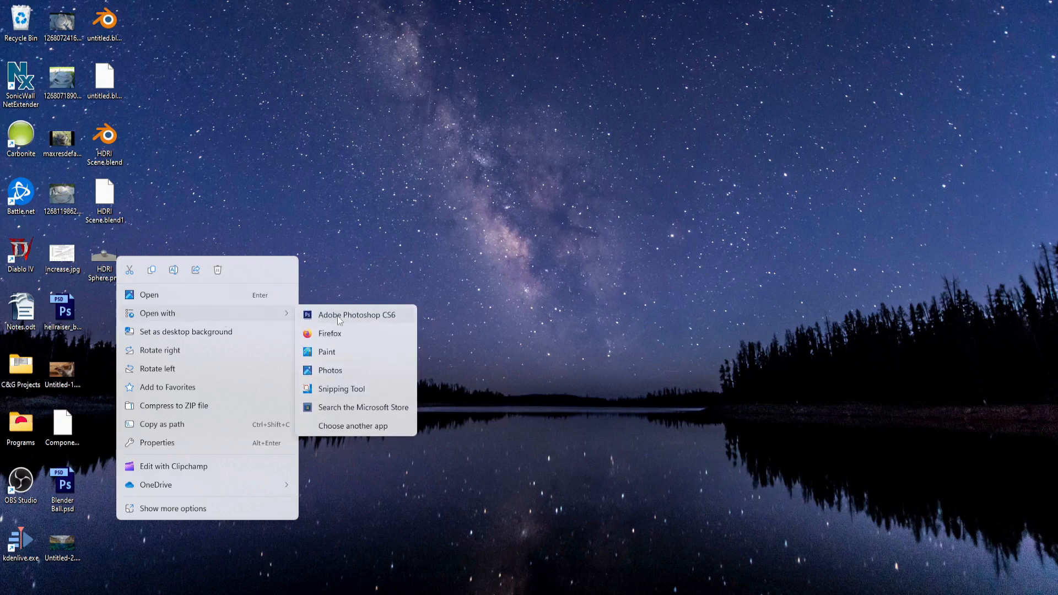
pyautogui.click(357, 315)
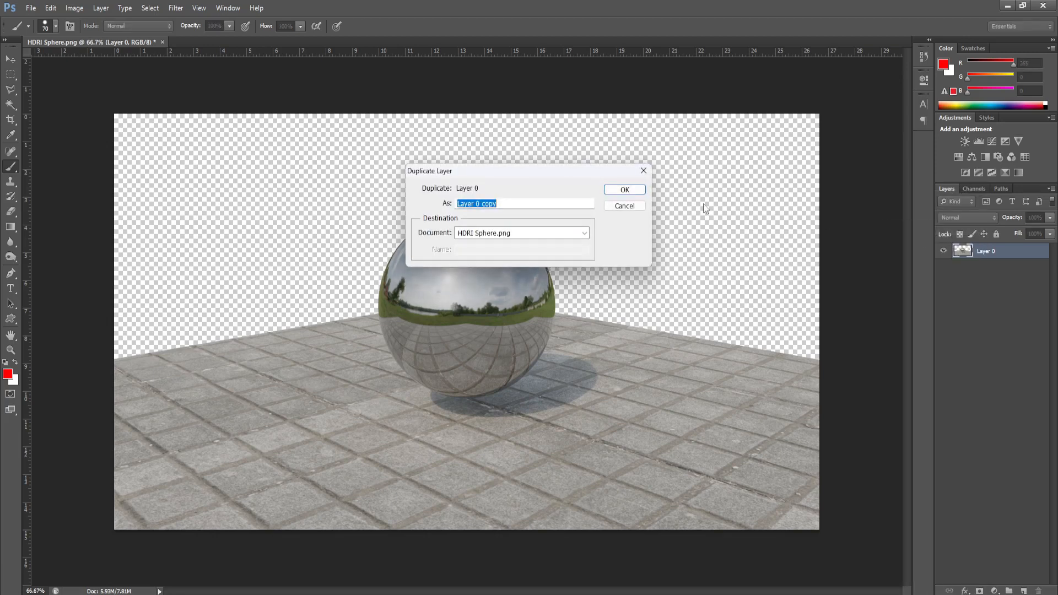
# Confirm the Duplicate Layer dialog, keeping the name 'Layer 0 copy'
pyautogui.click(623, 189)
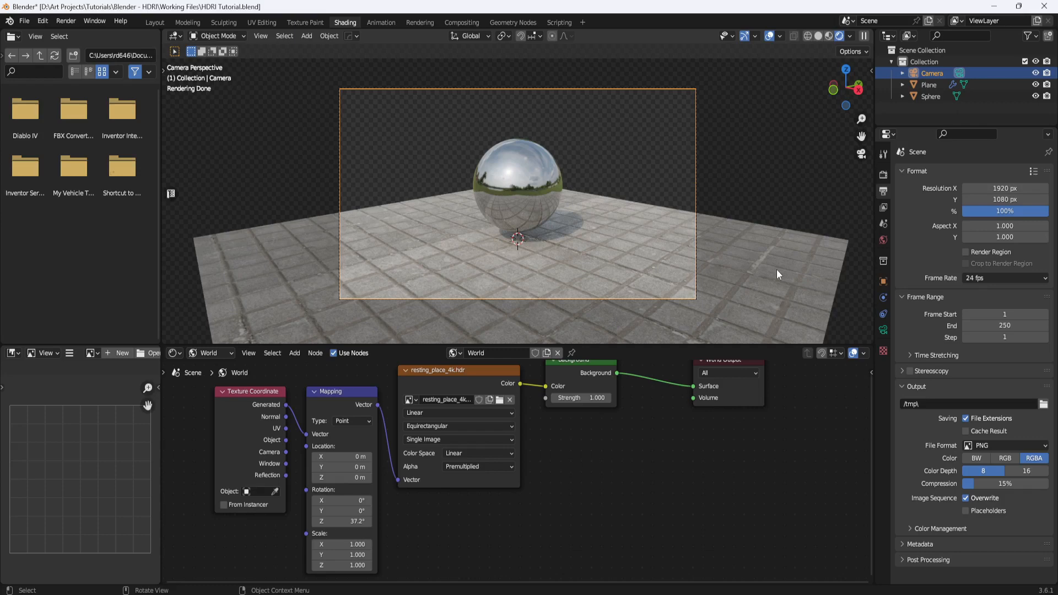
pyautogui.moveTo(740, 273)
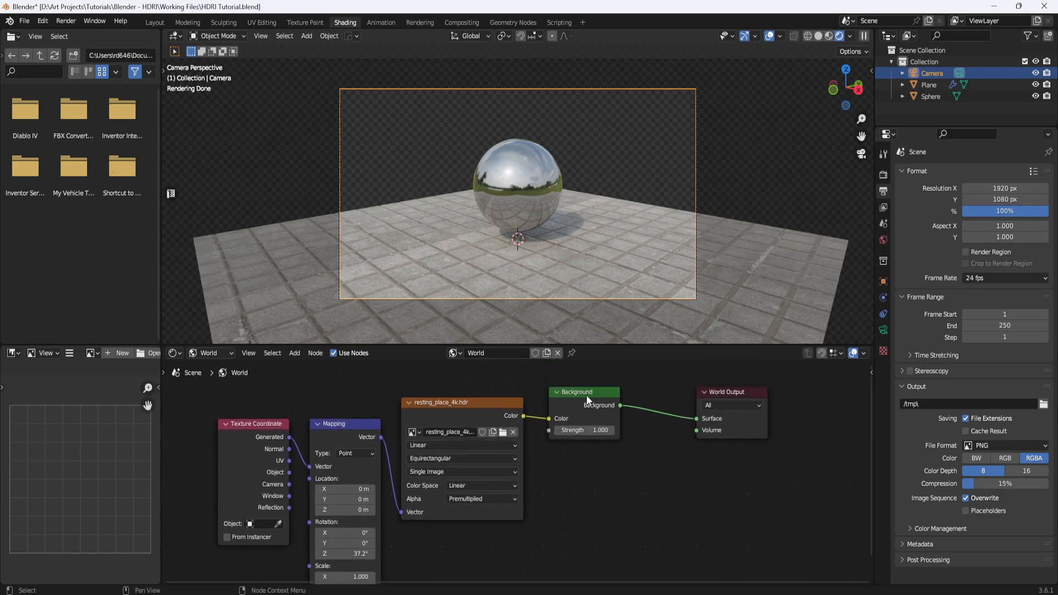
# Duplicate the world's Background node and set the copy's colour to pinkish red
pyautogui.click(583, 392)
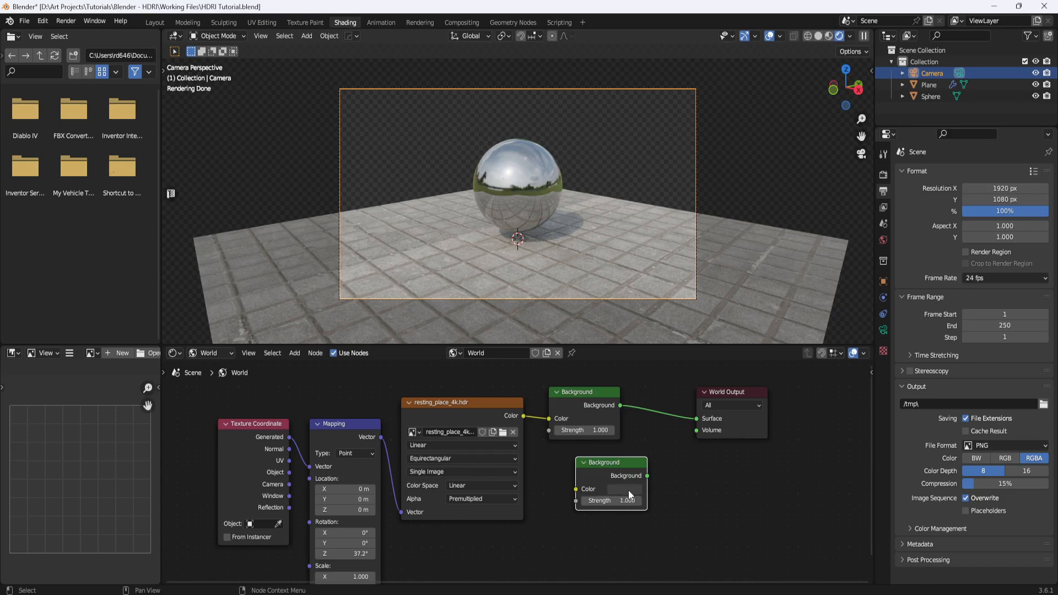
pyautogui.click(605, 489)
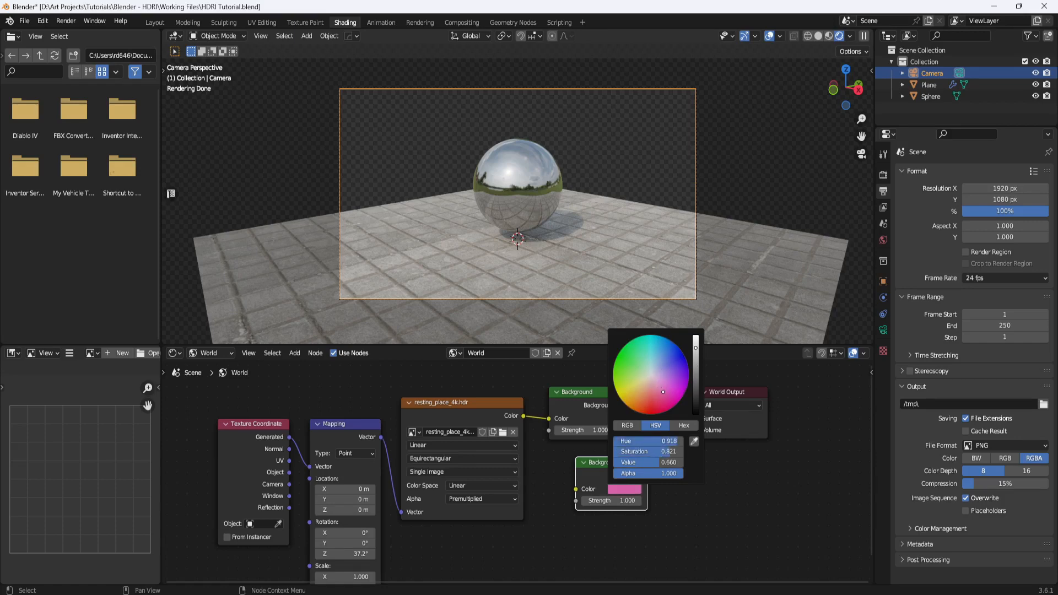
pyautogui.click(703, 490)
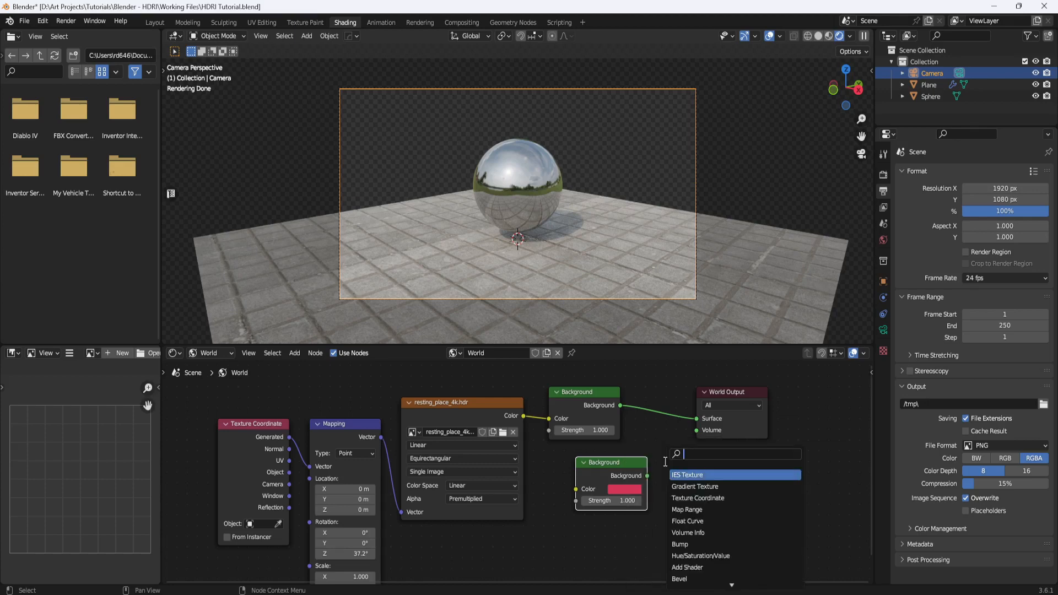
# Mix both Background nodes with a Mix Shader, adding a Light Path node to drive its factor
pyautogui.write('mix')
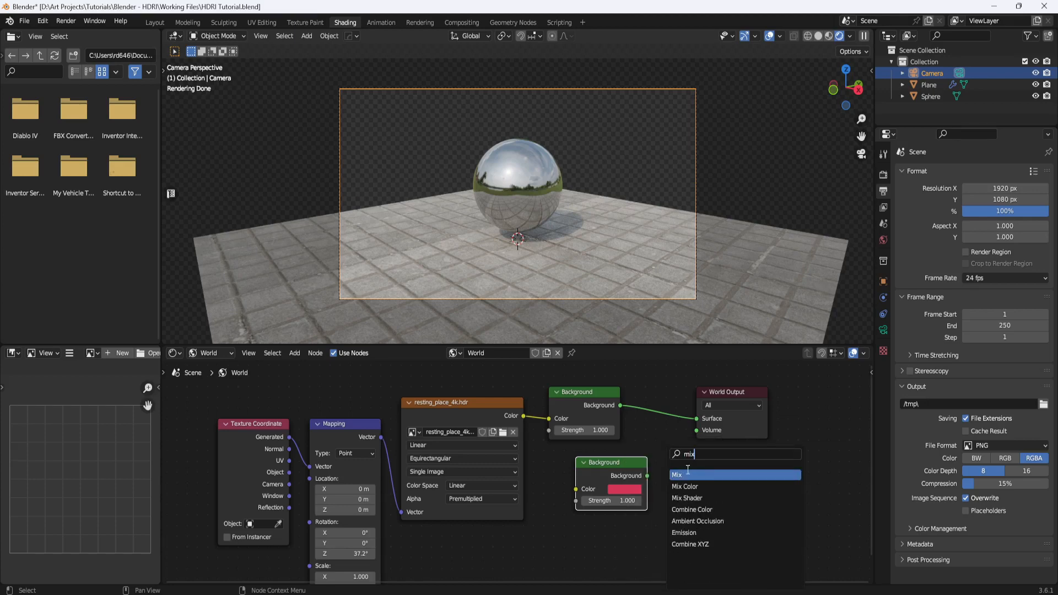
pyautogui.moveTo(693, 498)
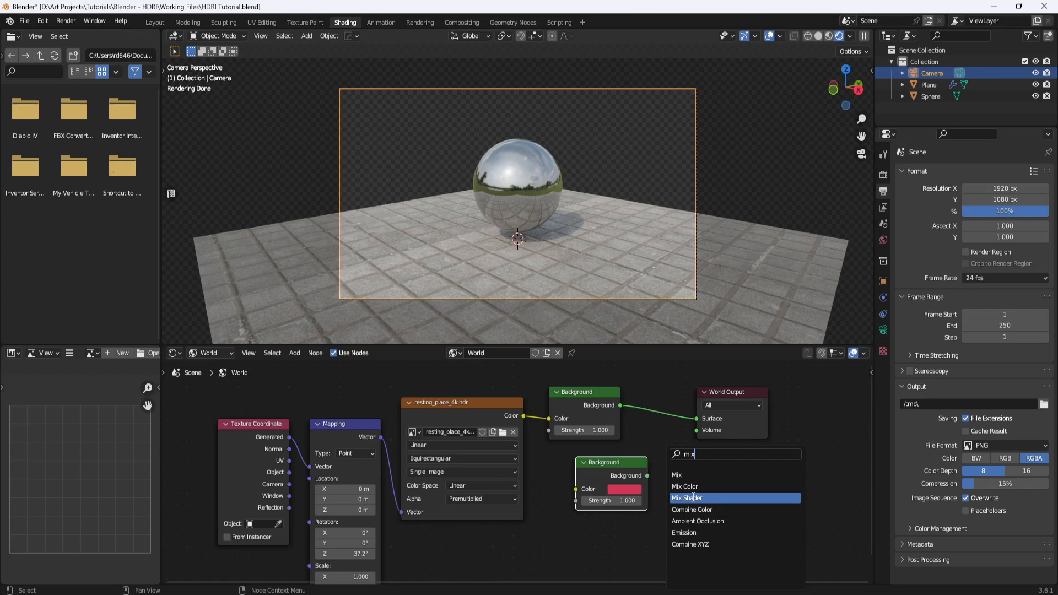
pyautogui.click(687, 498)
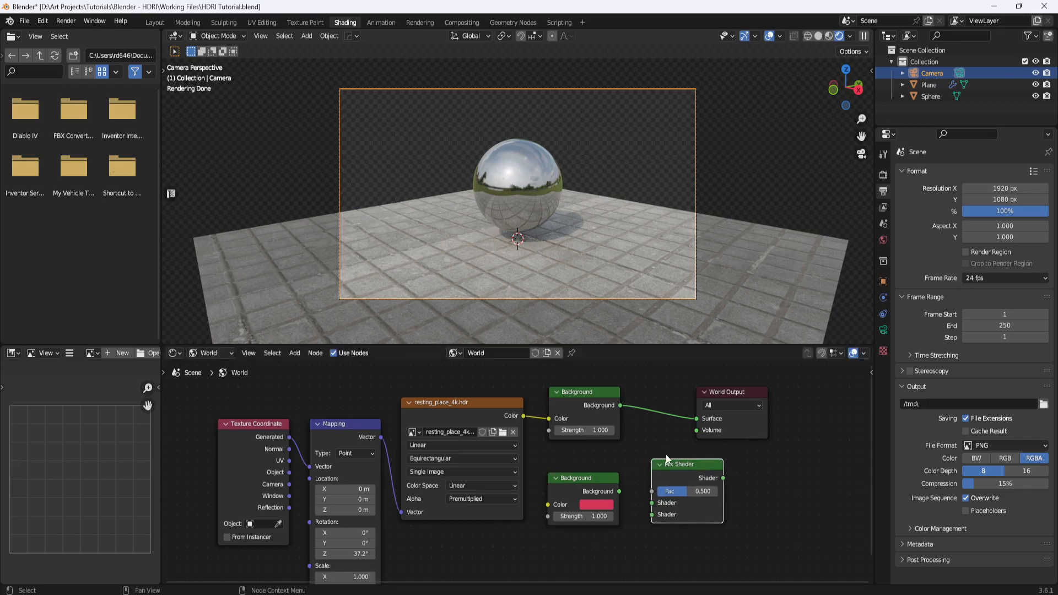
pyautogui.moveTo(620, 409)
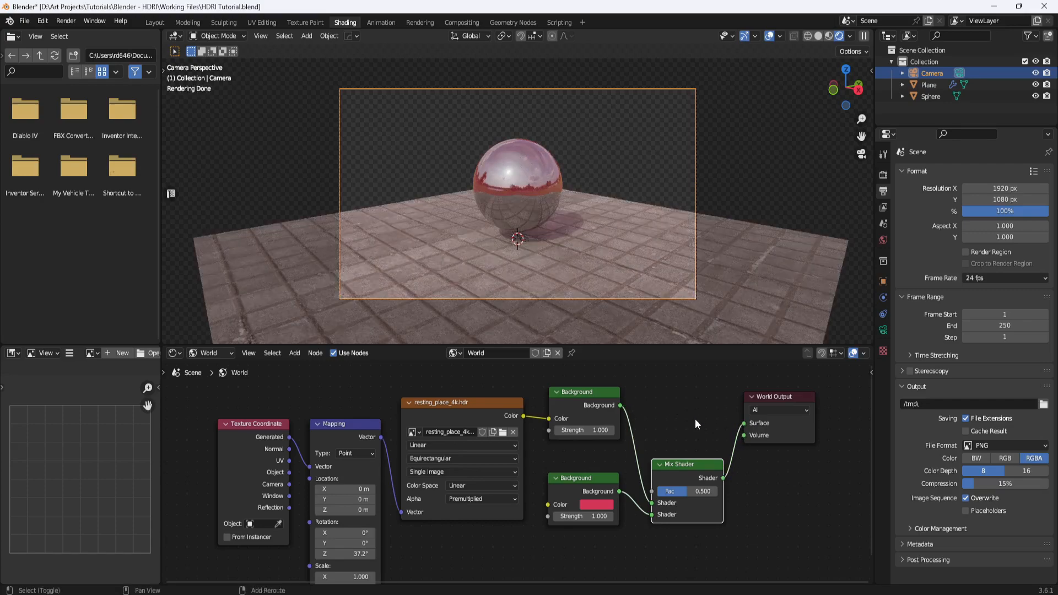
pyautogui.click(694, 424)
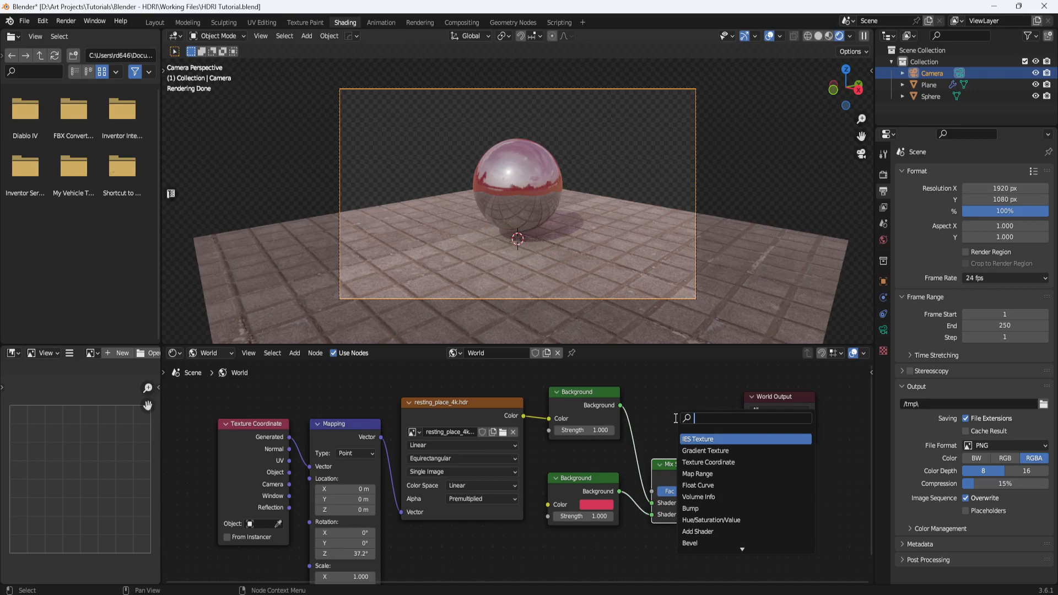
pyautogui.write('light')
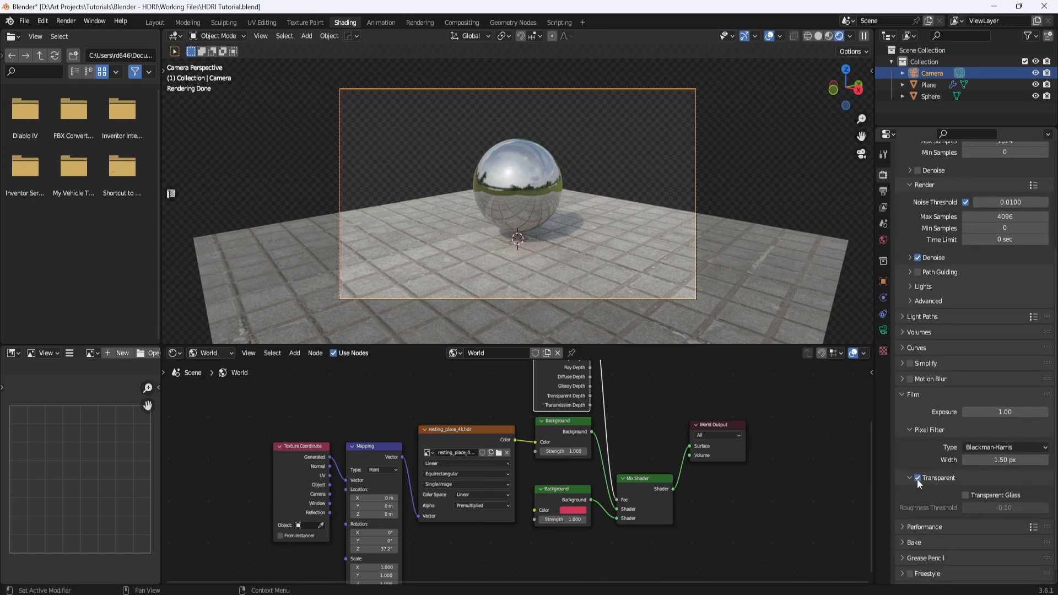
# Turn off Film Transparent and change the plain Background colour from pink to blue
pyautogui.click(918, 478)
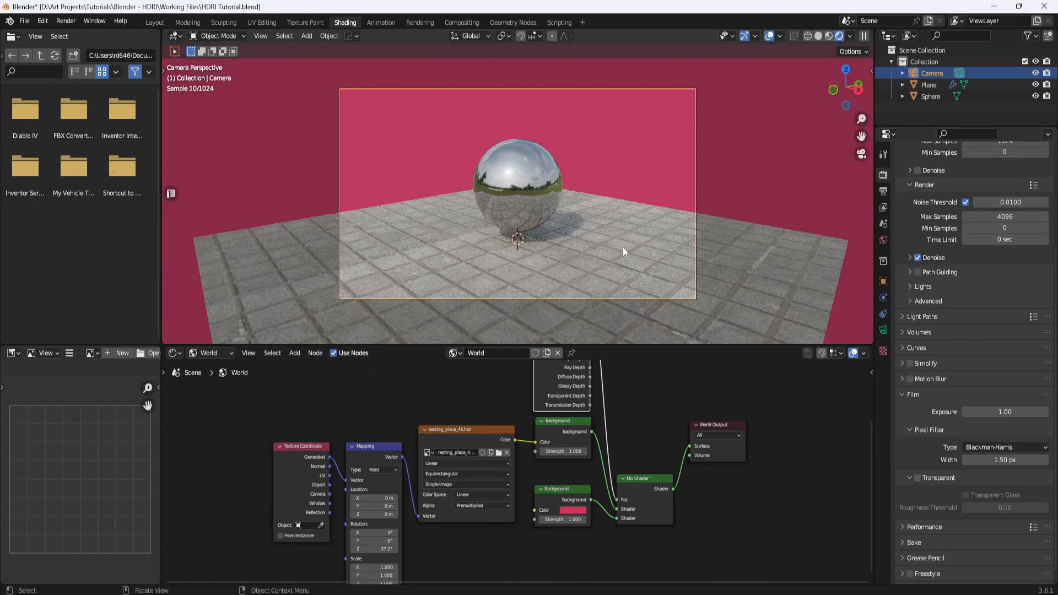
pyautogui.moveTo(602, 298)
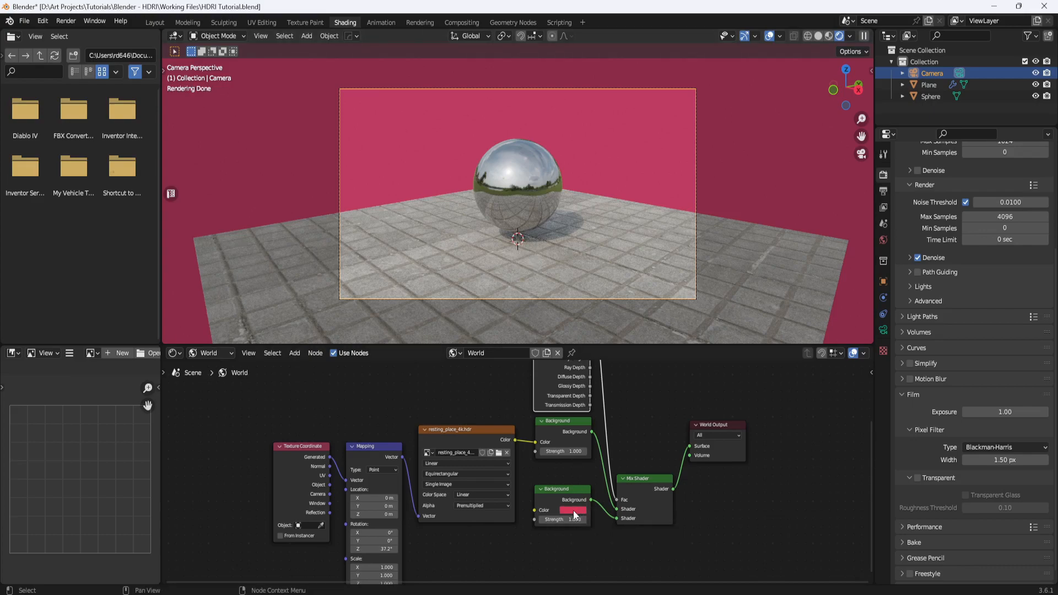
pyautogui.click(573, 510)
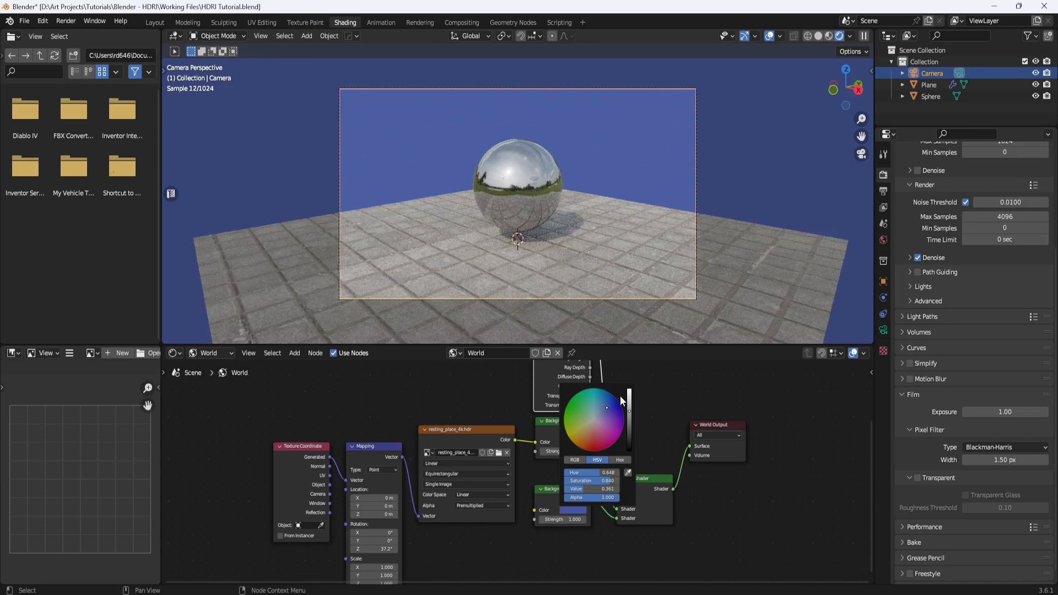
pyautogui.click(606, 411)
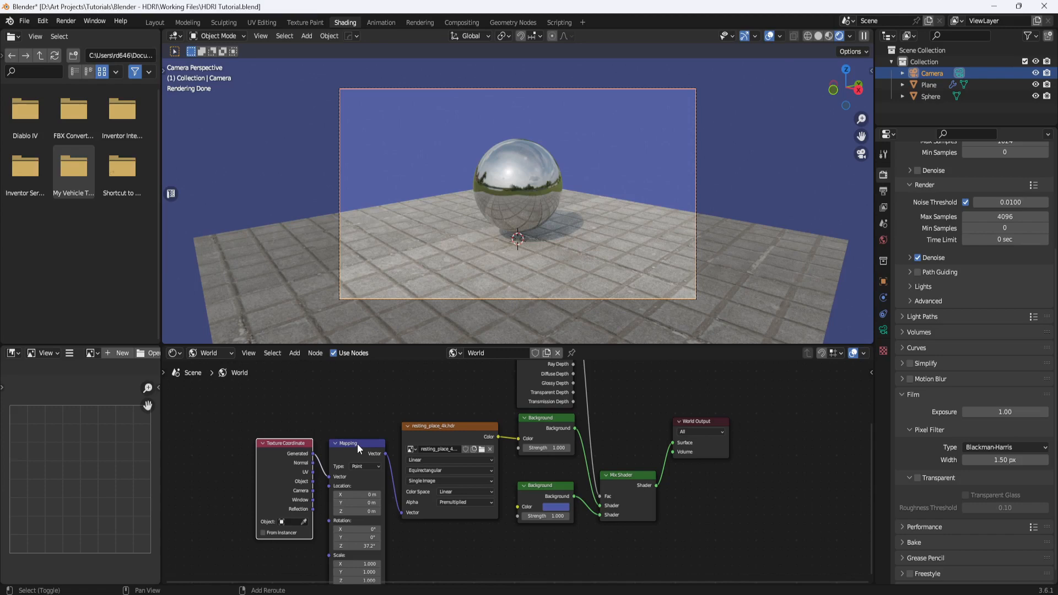
# Copy the Texture Coordinate, Mapping and Environment Texture nodes and load rural_asphalt_road_4k.hdr
pyautogui.click(435, 425)
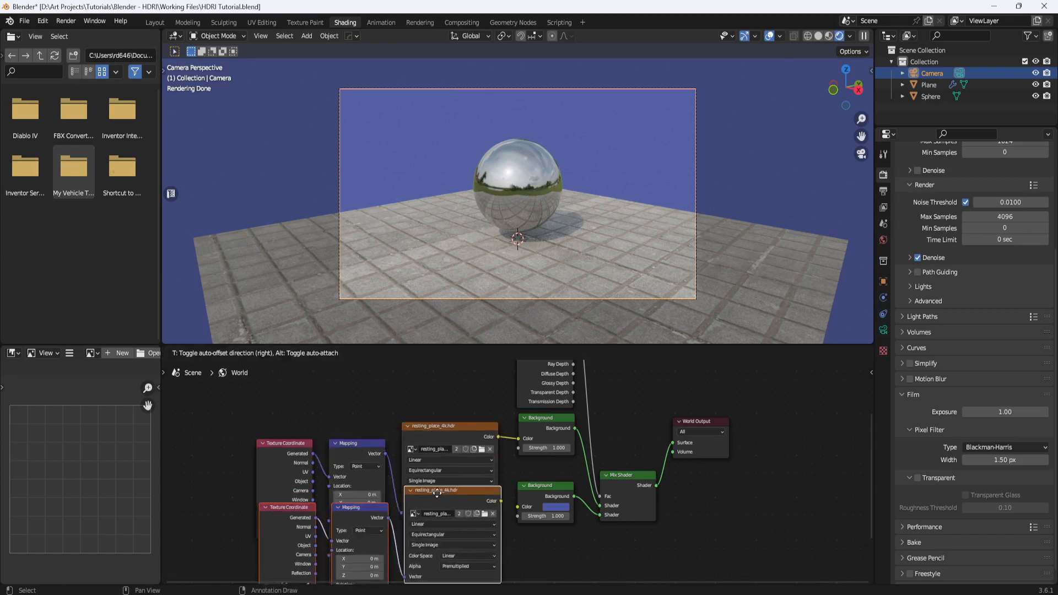
pyautogui.scroll(-3)
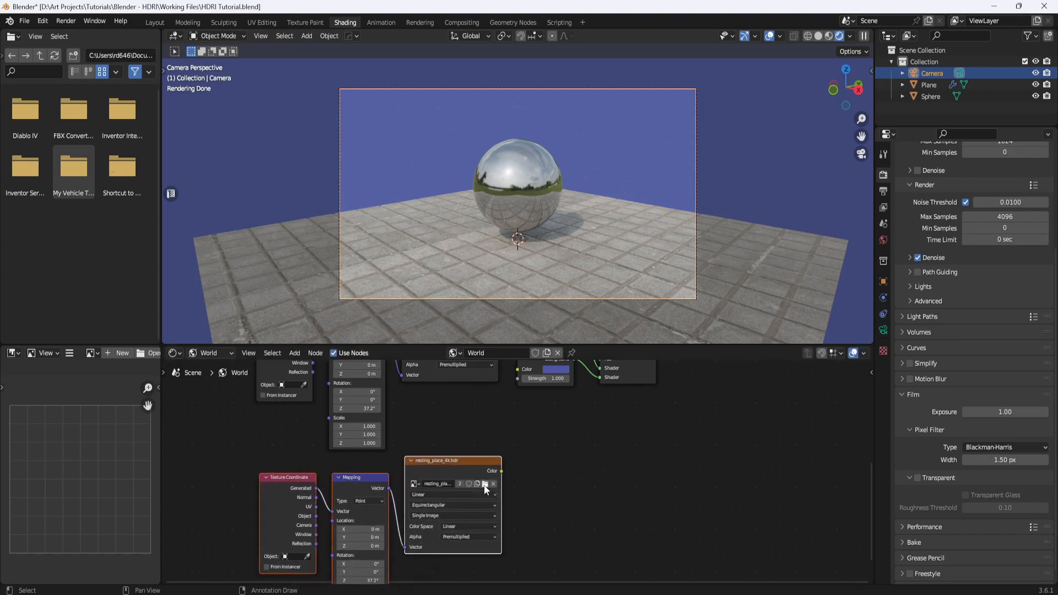
pyautogui.click(484, 483)
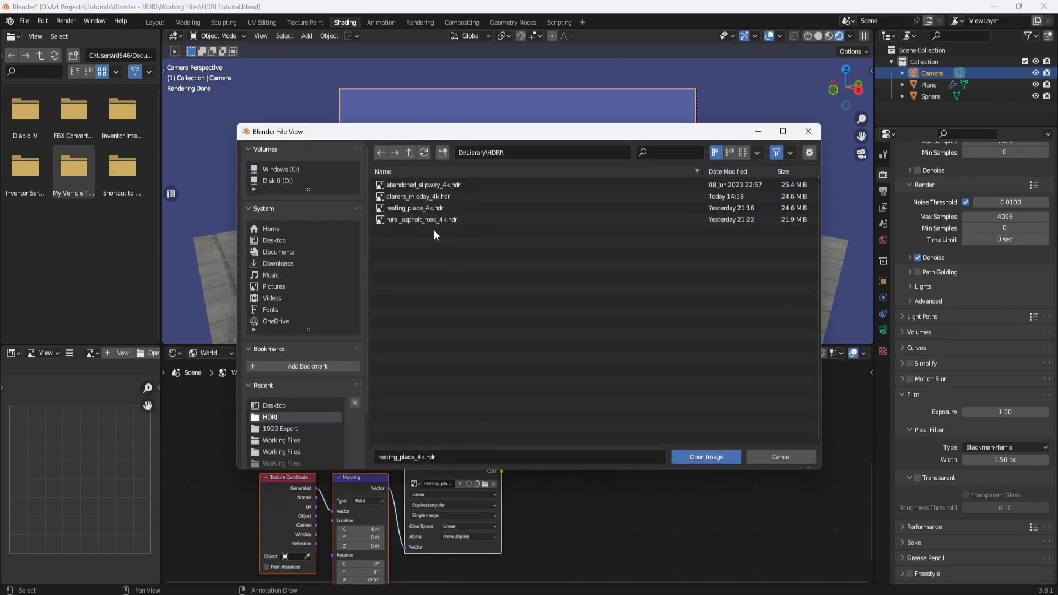
pyautogui.click(420, 220)
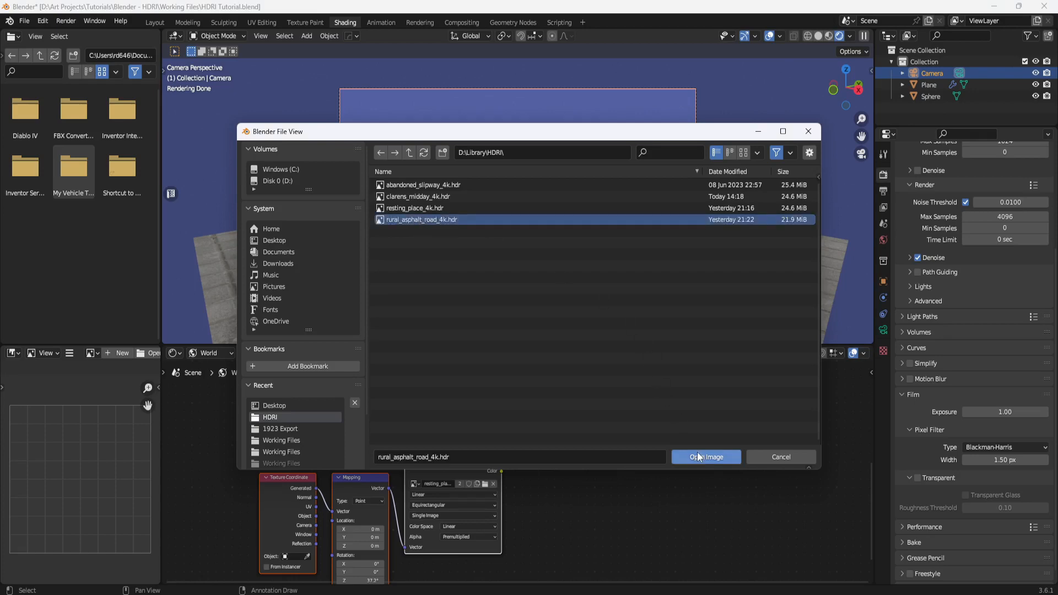
pyautogui.click(705, 456)
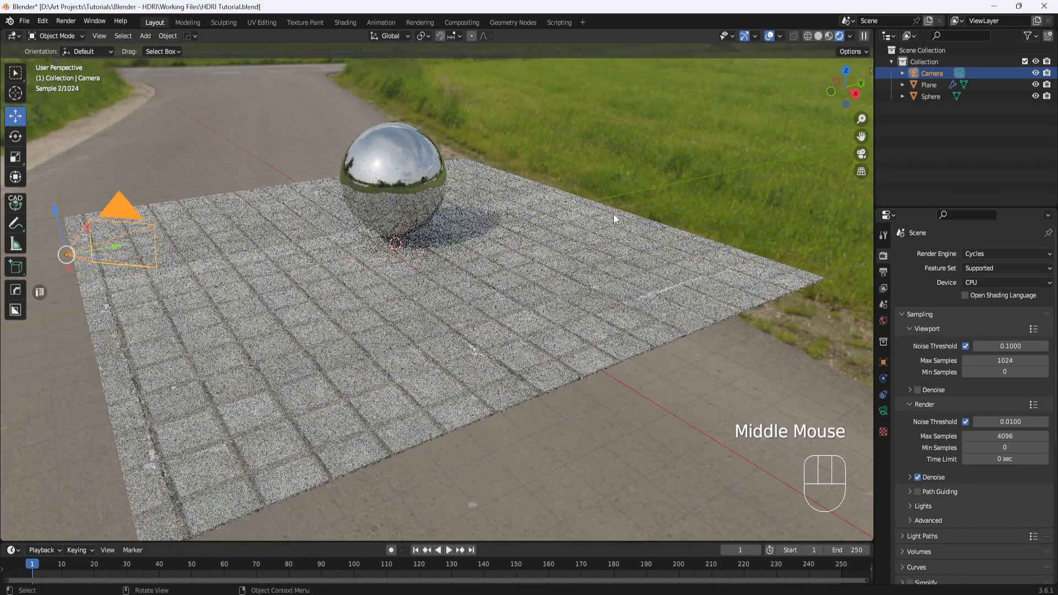
# Add a Sphere empty at the origin and rename it 'HDRI Rotation'
pyautogui.press('shift+a')
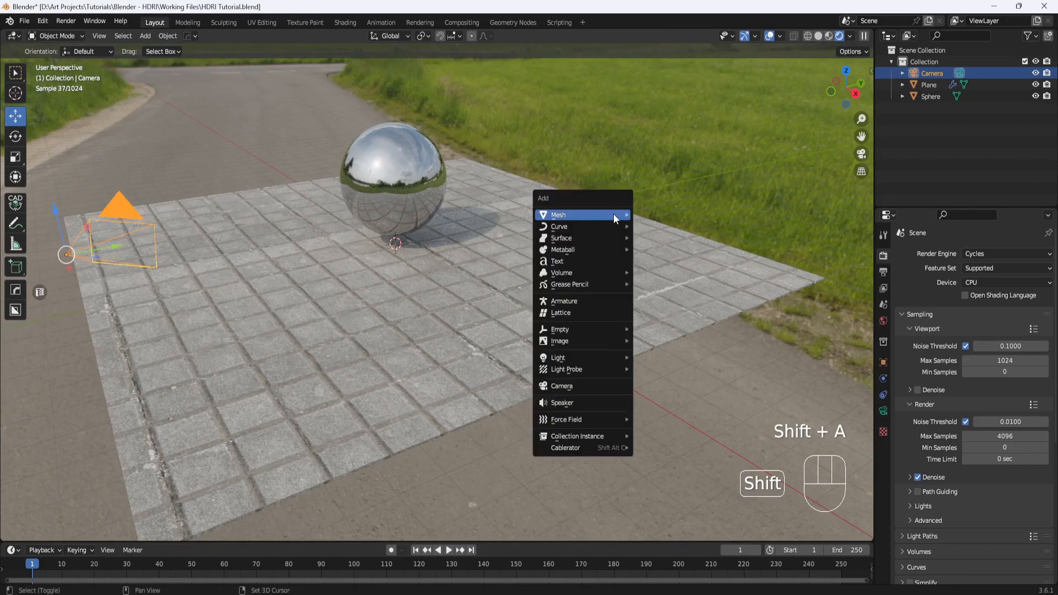
pyautogui.moveTo(559, 329)
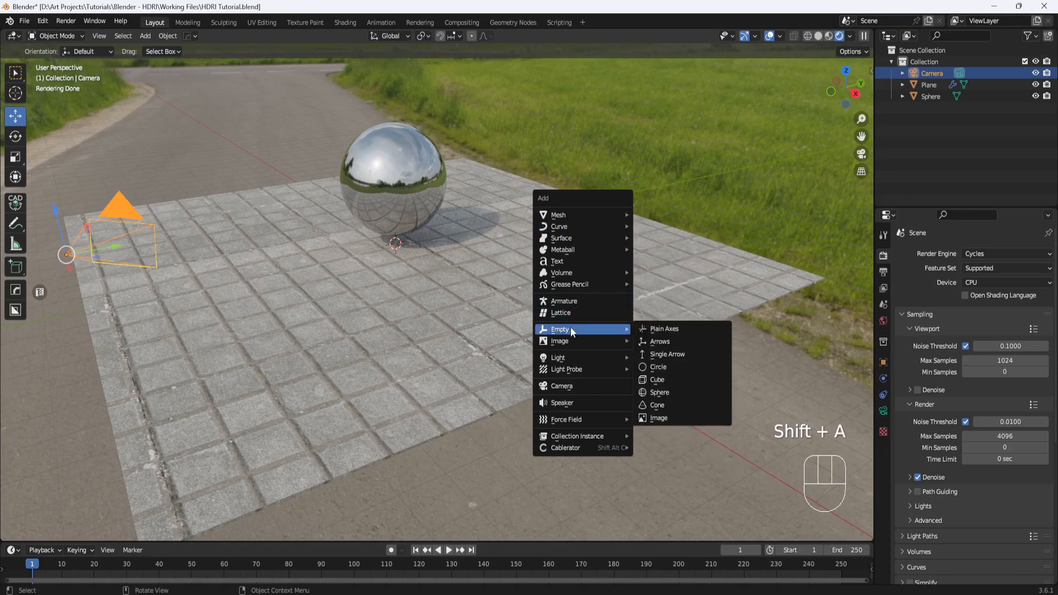
pyautogui.moveTo(659, 392)
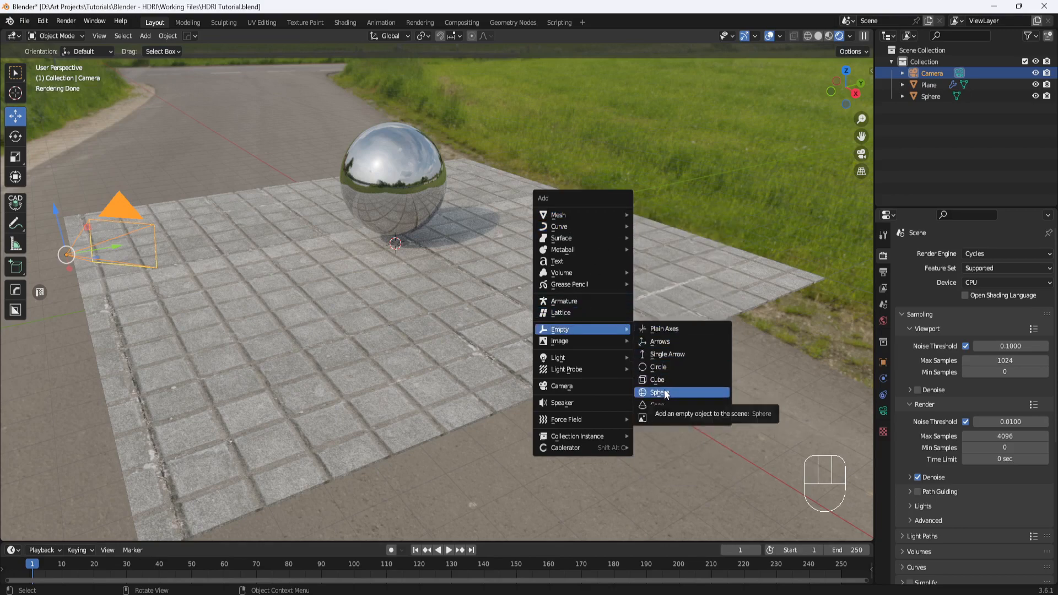
pyautogui.click(658, 393)
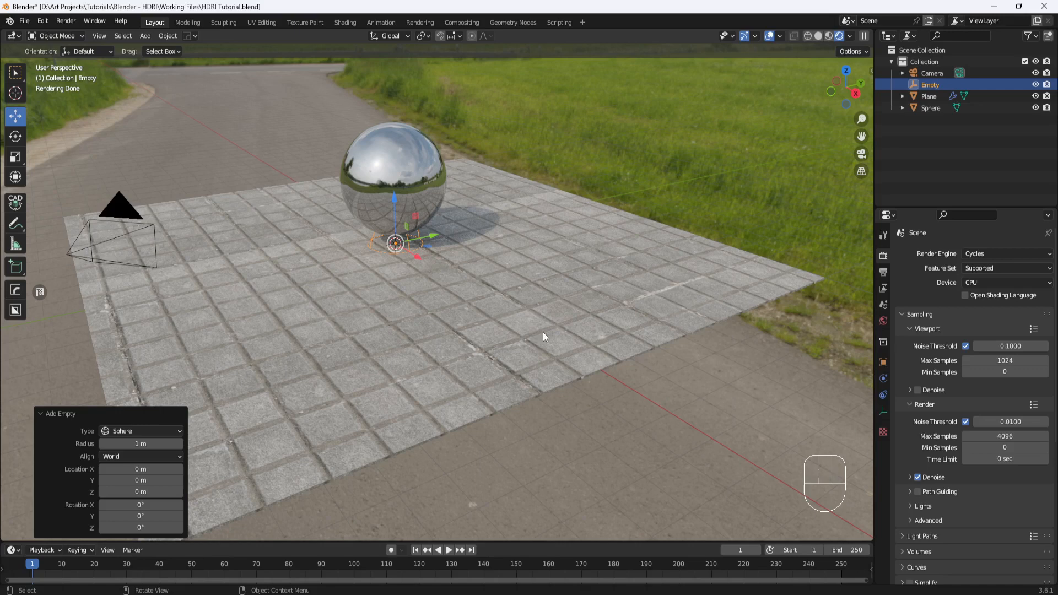
pyautogui.moveTo(549, 277)
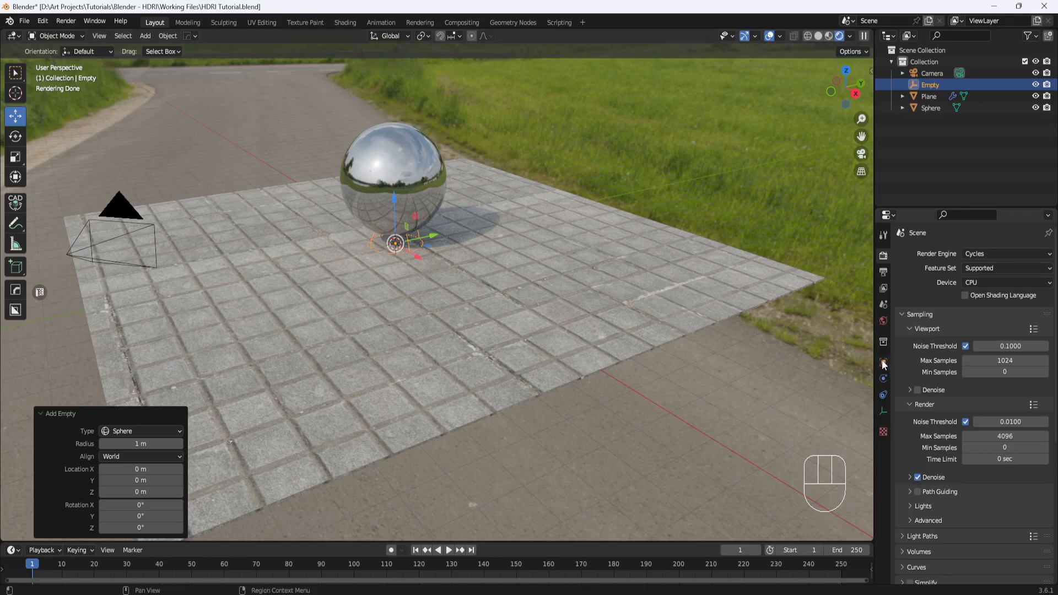
pyautogui.doubleClick(883, 362)
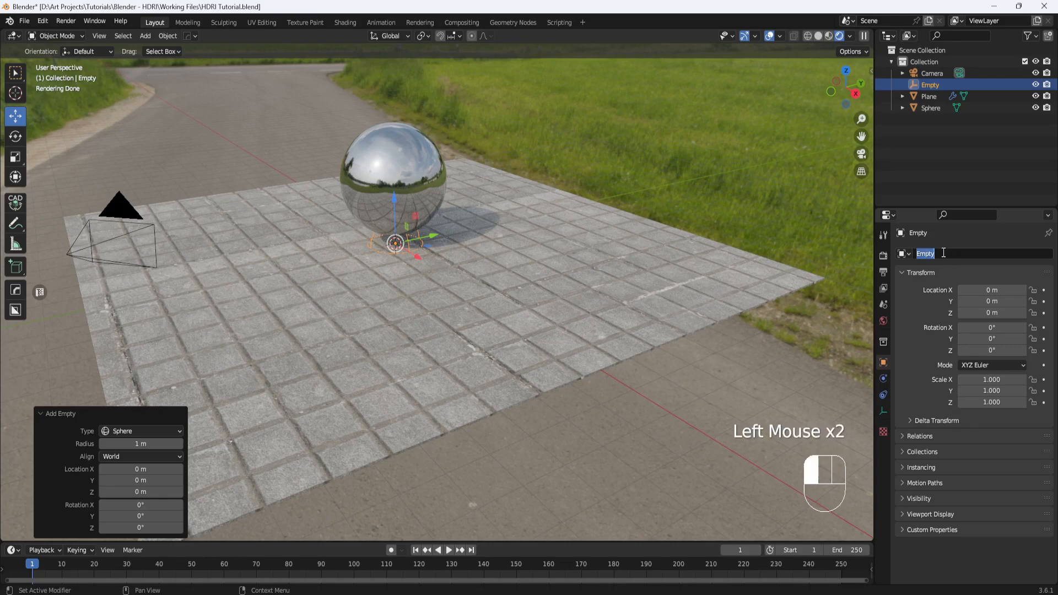
pyautogui.write('HDRI Rotatio')
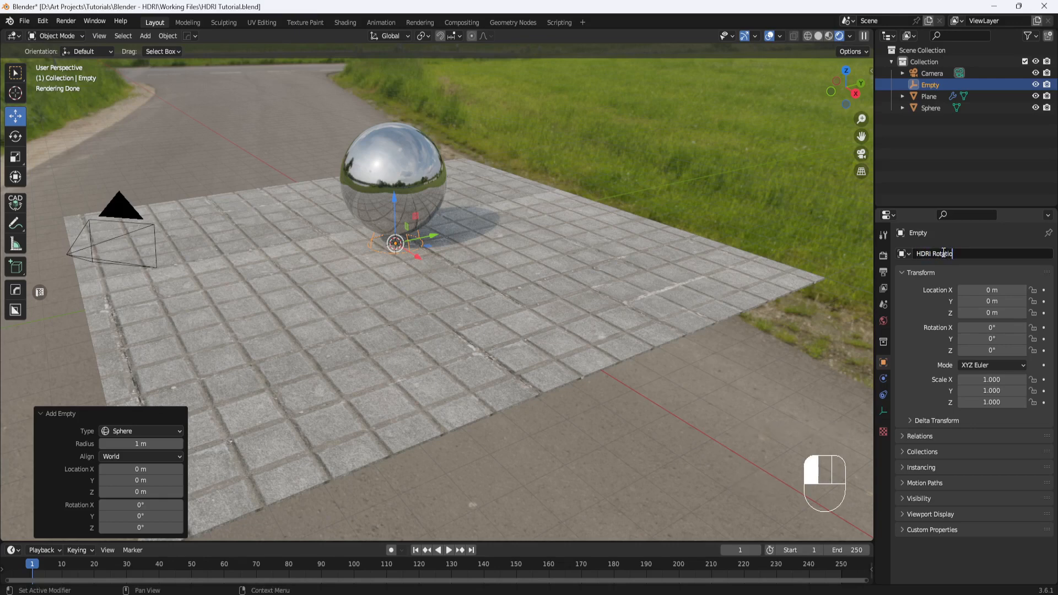
pyautogui.write('n')
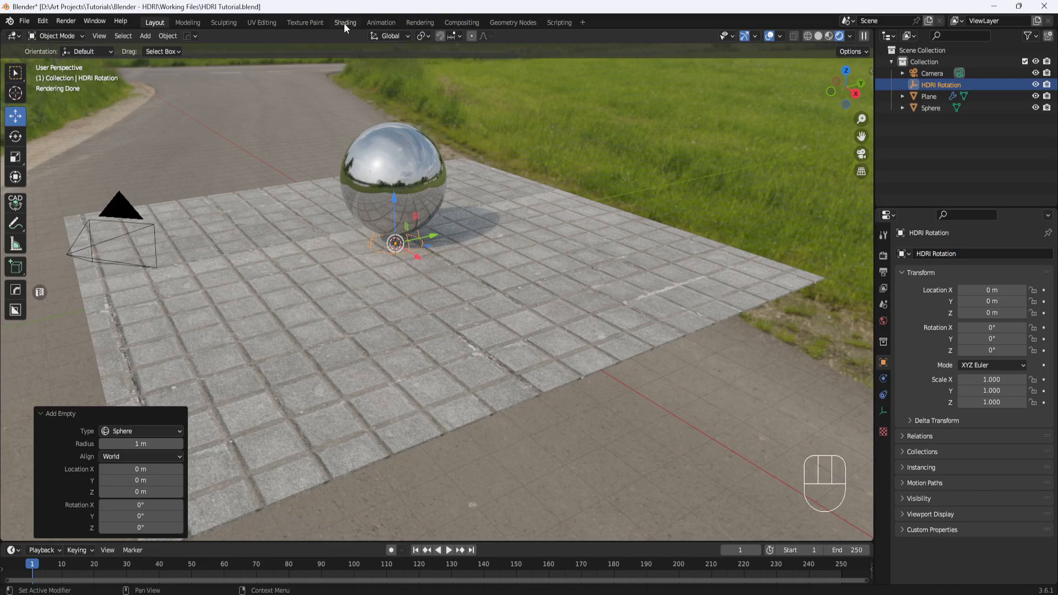
# Set the Texture Coordinate node's Object to the HDRI Rotation empty, then return to Layout
pyautogui.click(345, 22)
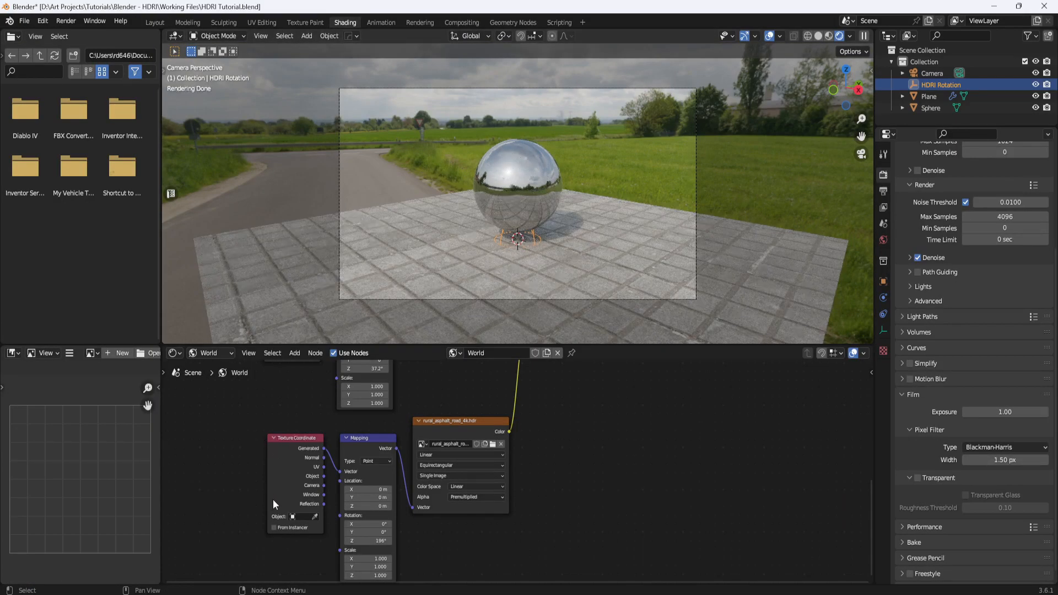
pyautogui.moveTo(297, 516)
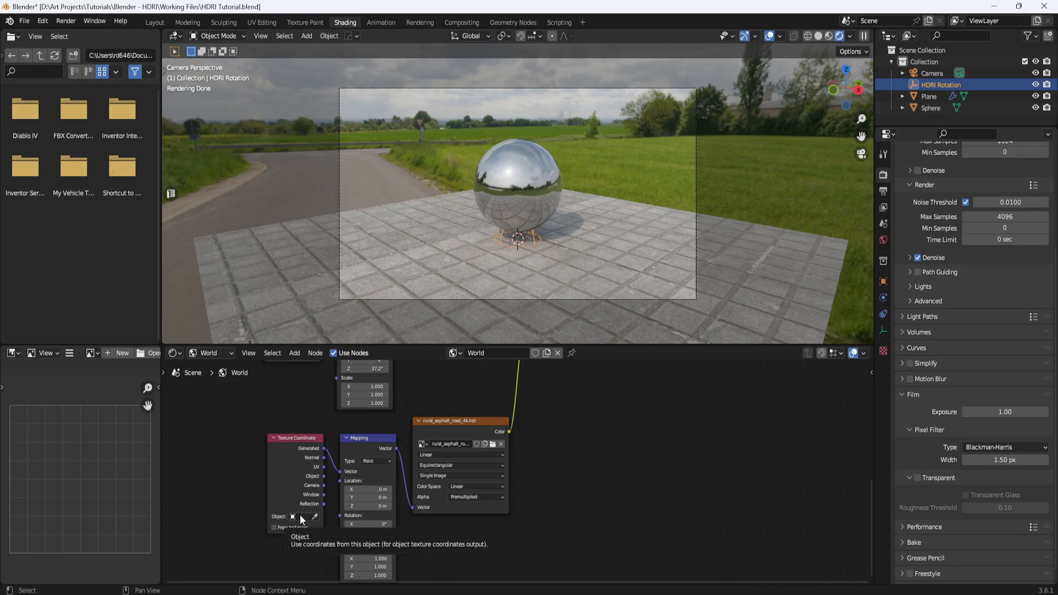
pyautogui.click(293, 516)
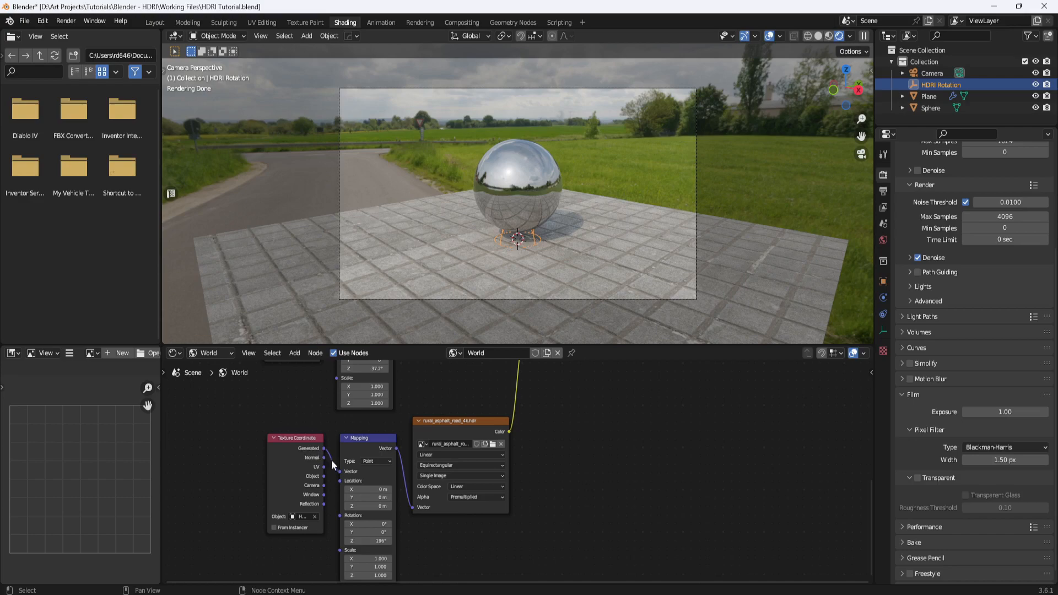
pyautogui.moveTo(324, 479)
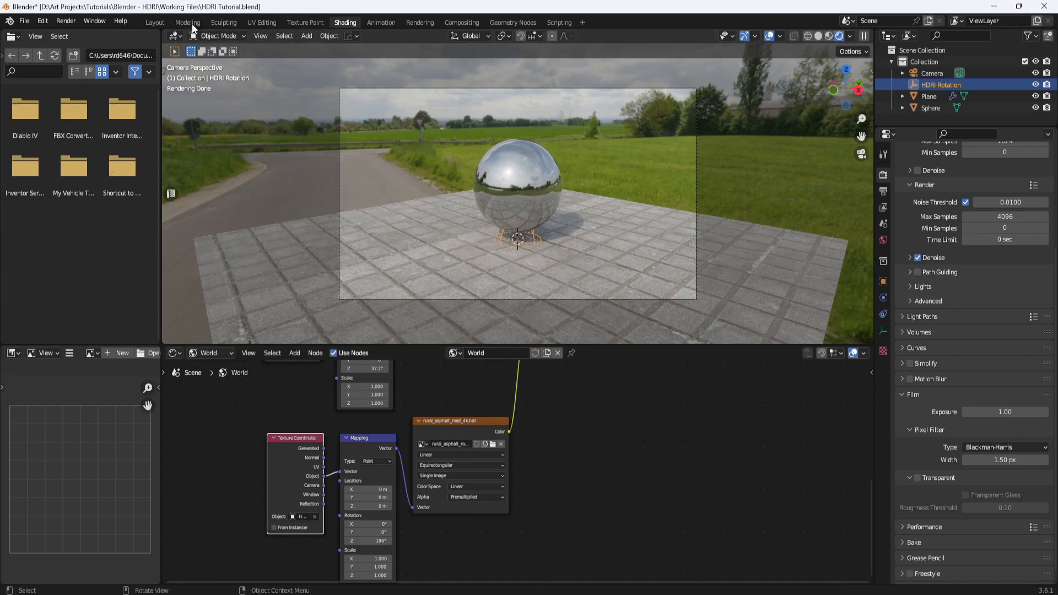
pyautogui.click(154, 22)
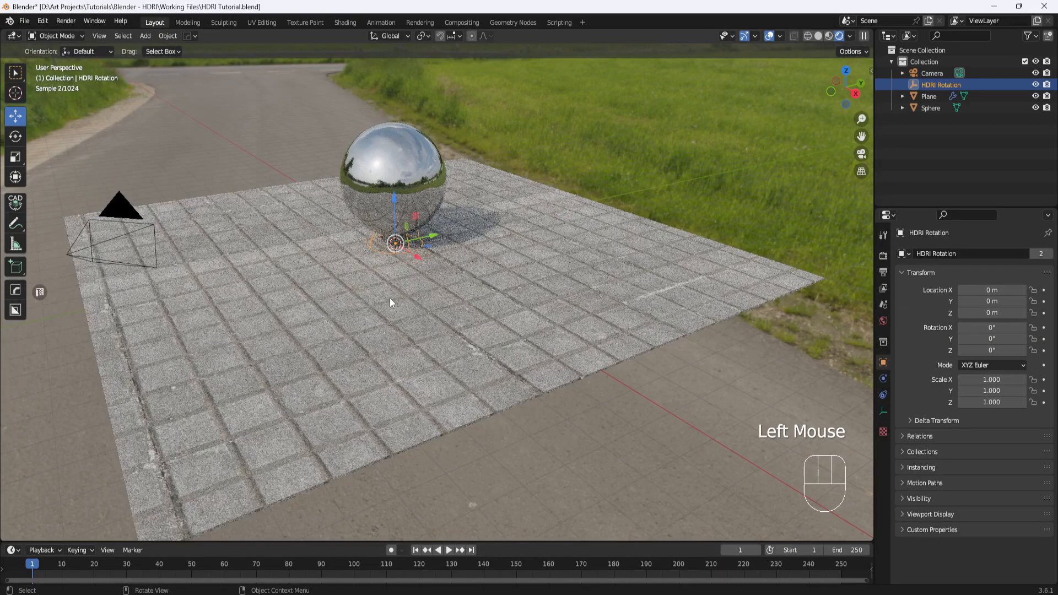